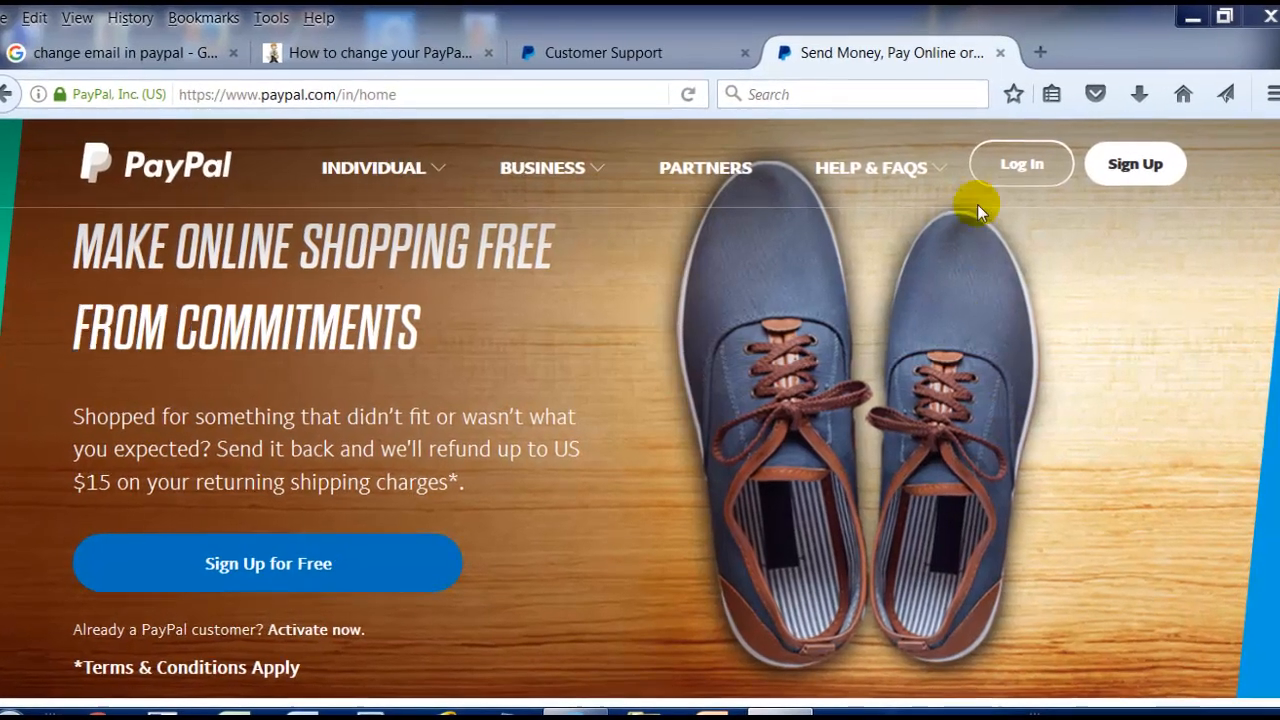
Sign in to PayPal from the home page's Log In button with the account credentials.
{"action": "left_click", "coordinate": [1021, 163]}
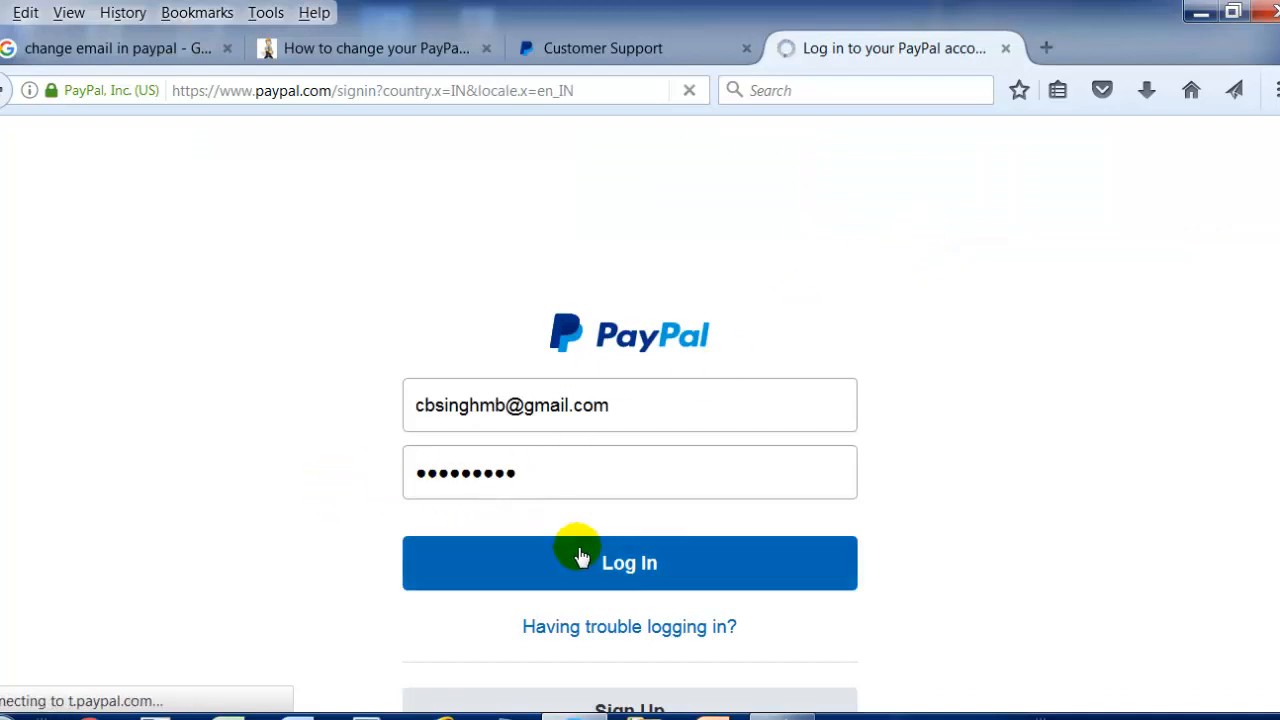
{"action": "left_click", "coordinate": [629, 562]}
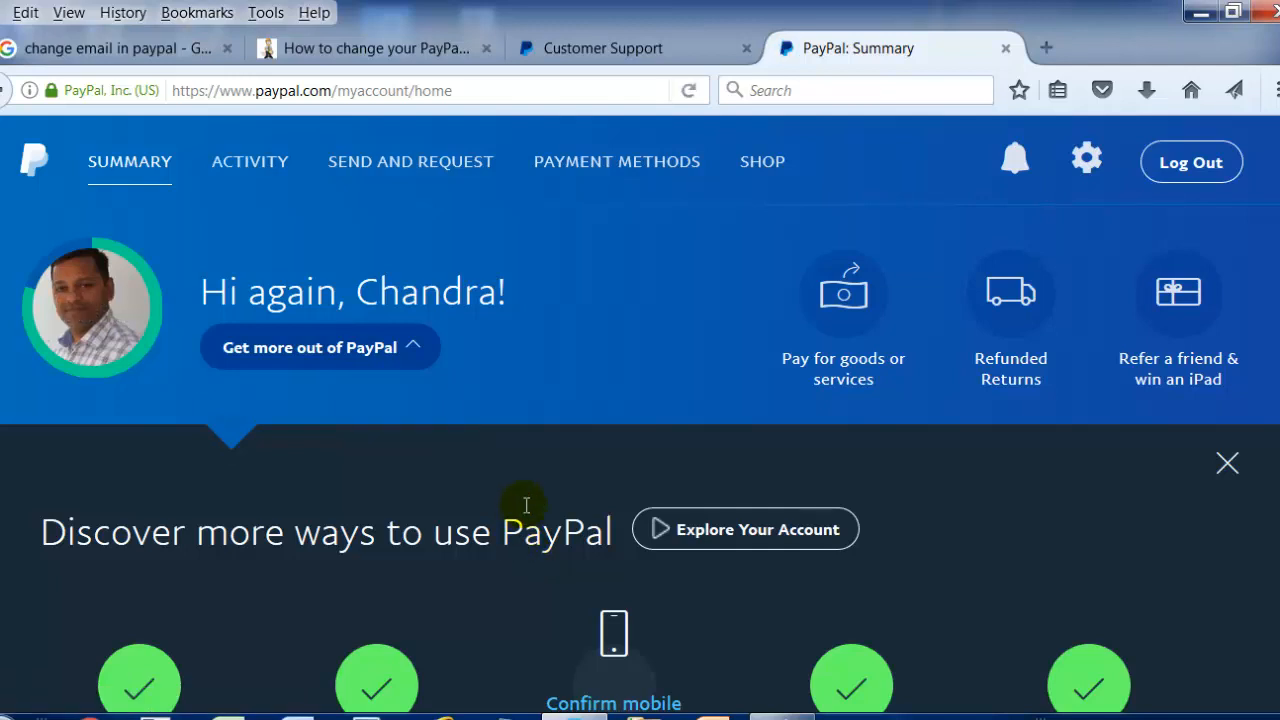
{"action": "mouse_move", "coordinate": [500, 170]}
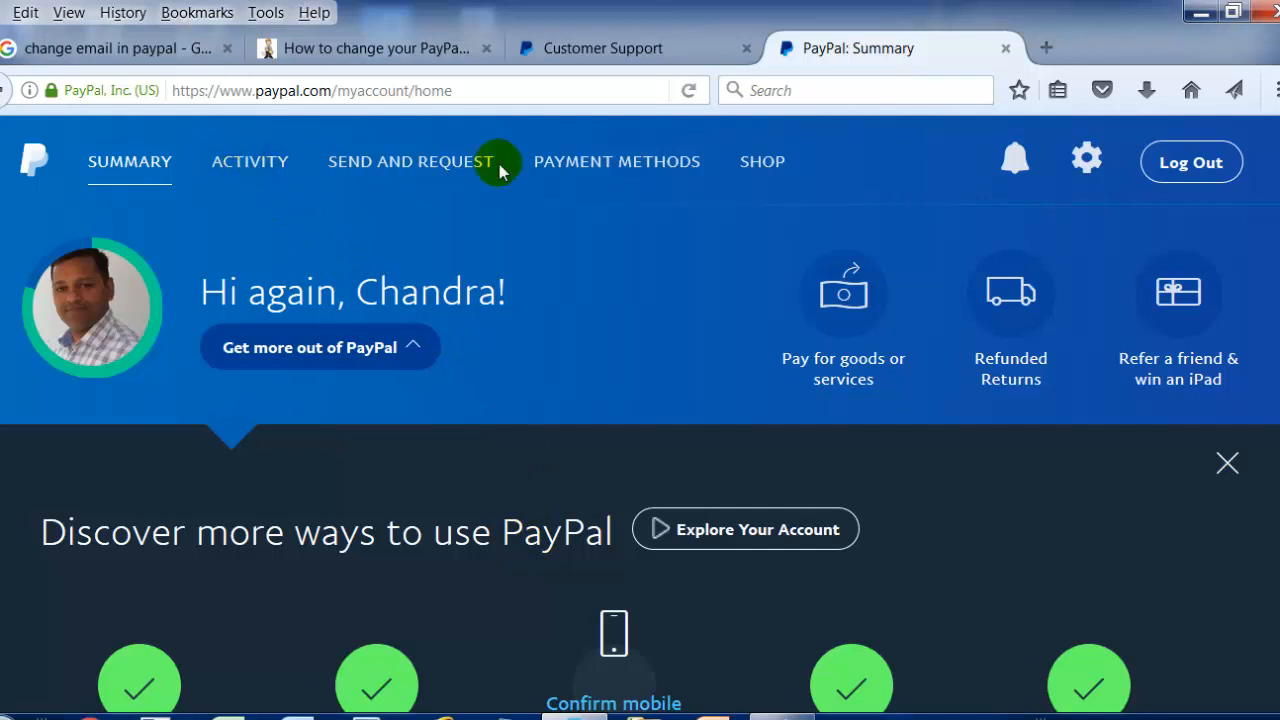
{"action": "mouse_move", "coordinate": [1087, 160]}
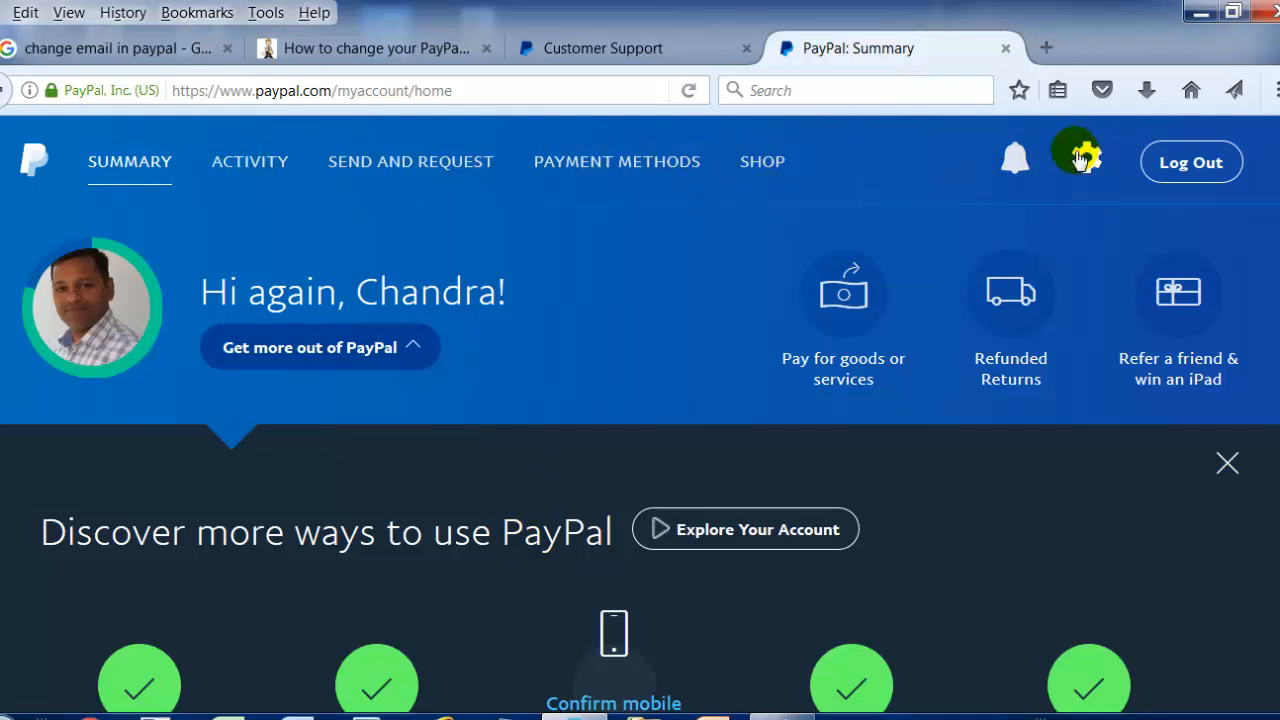
Open PayPal Settings via the gear icon and scroll down to the Email addresses section.
{"action": "left_click", "coordinate": [1086, 160]}
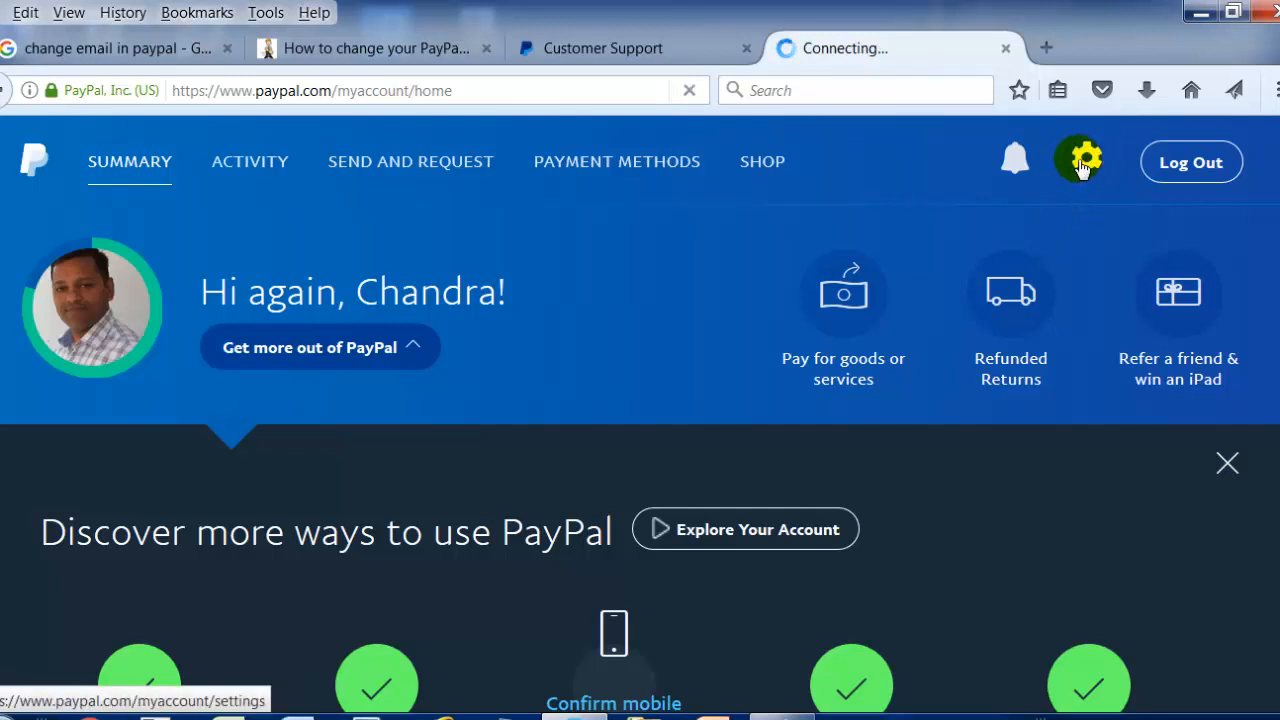
{"action": "left_click", "coordinate": [1081, 161]}
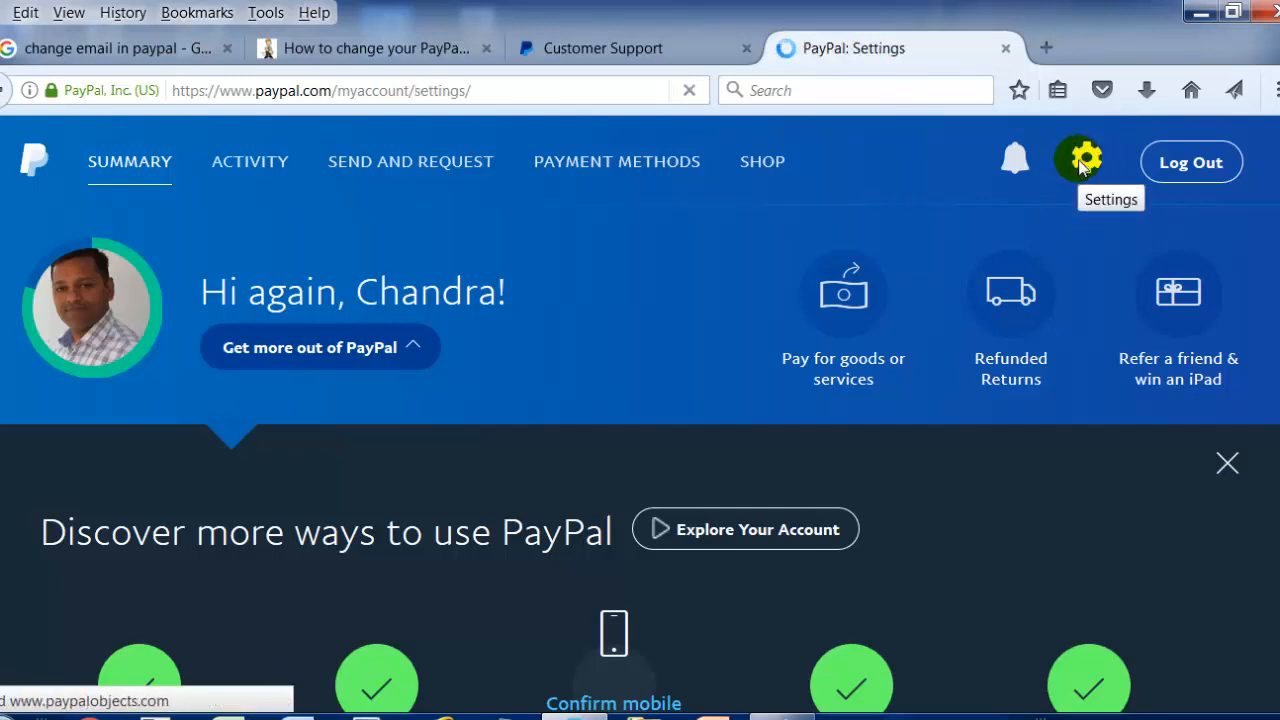
{"action": "left_click", "coordinate": [1081, 160]}
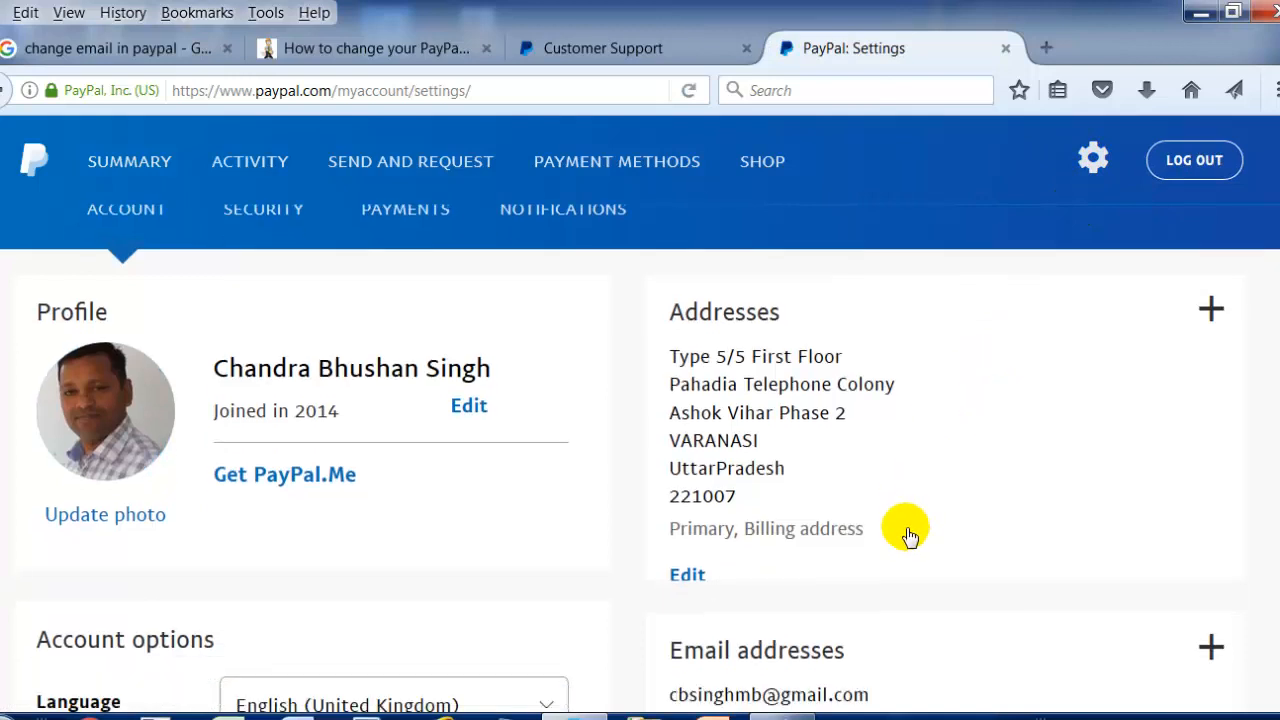
{"action": "scroll", "scroll_direction": "down", "scroll_amount": 3}
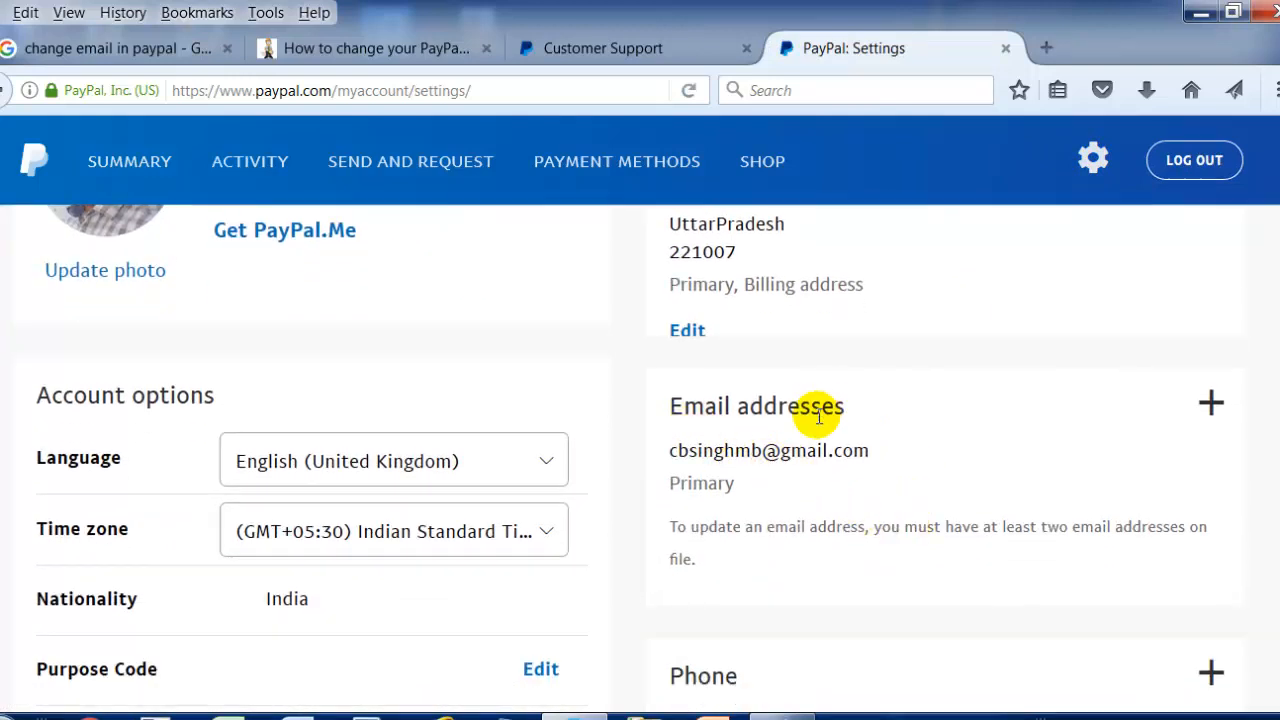
{"action": "mouse_move", "coordinate": [700, 430]}
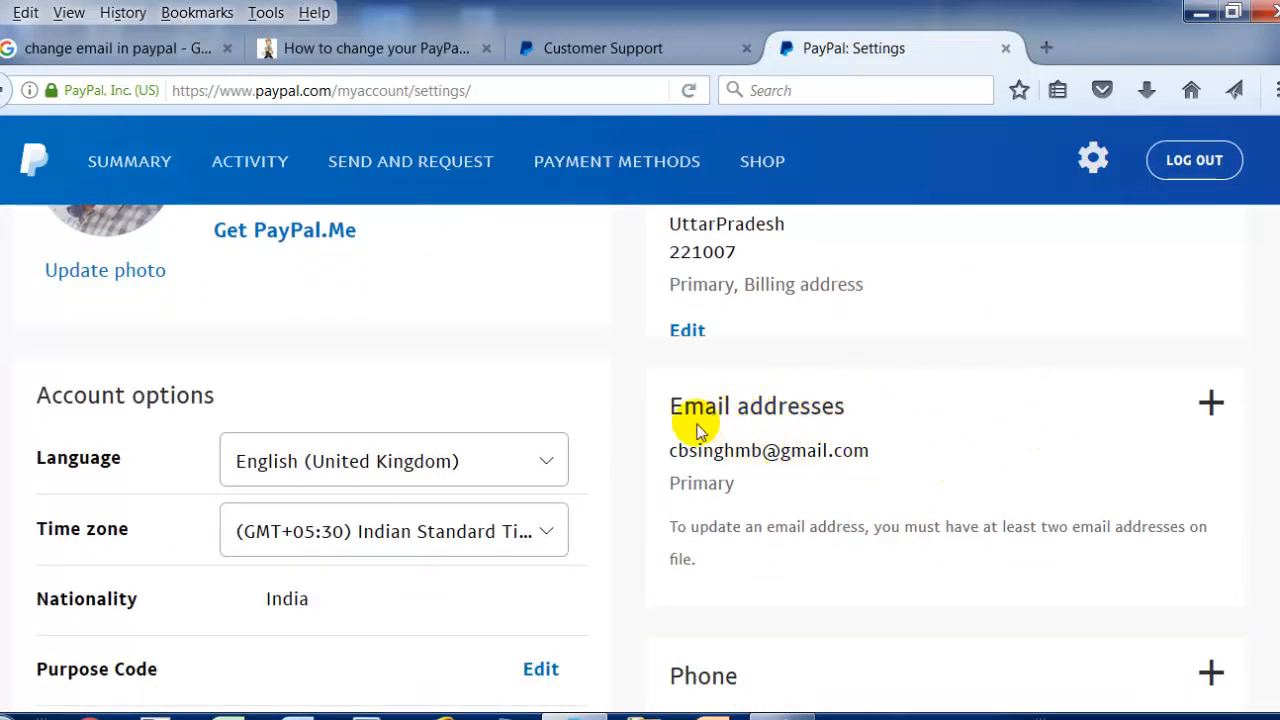
{"action": "mouse_move", "coordinate": [1217, 440]}
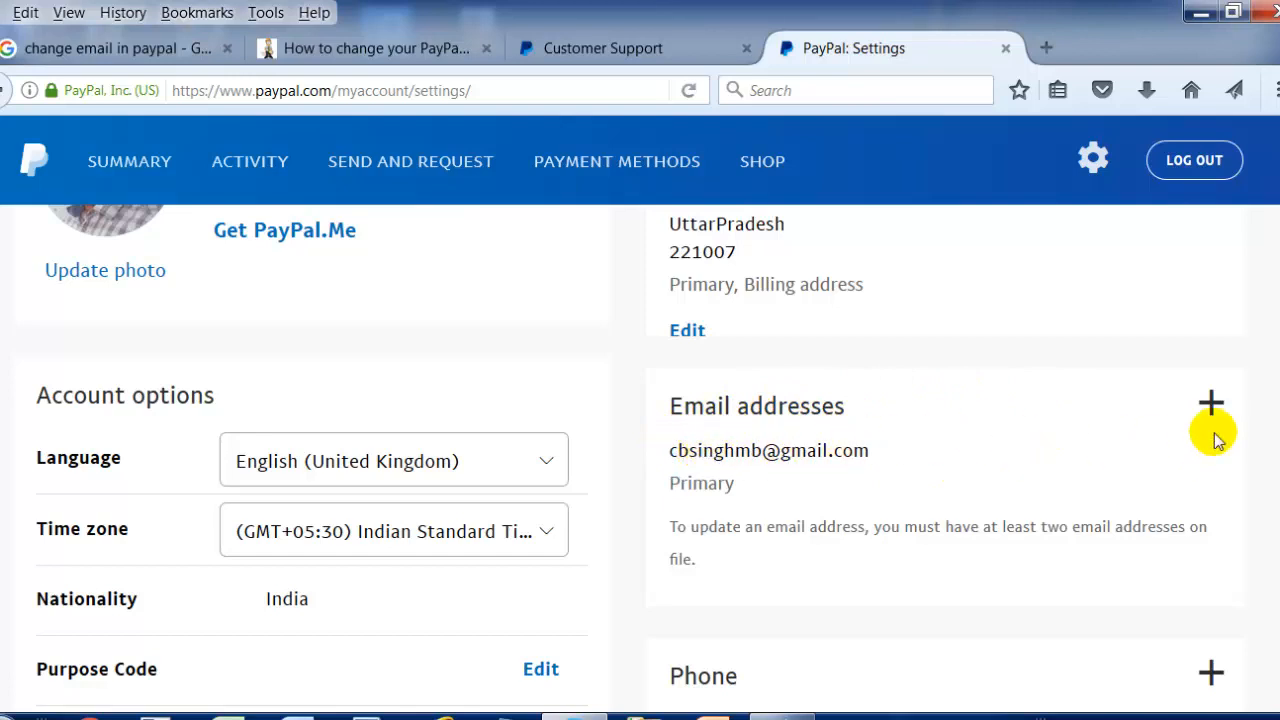
{"action": "mouse_move", "coordinate": [1210, 403]}
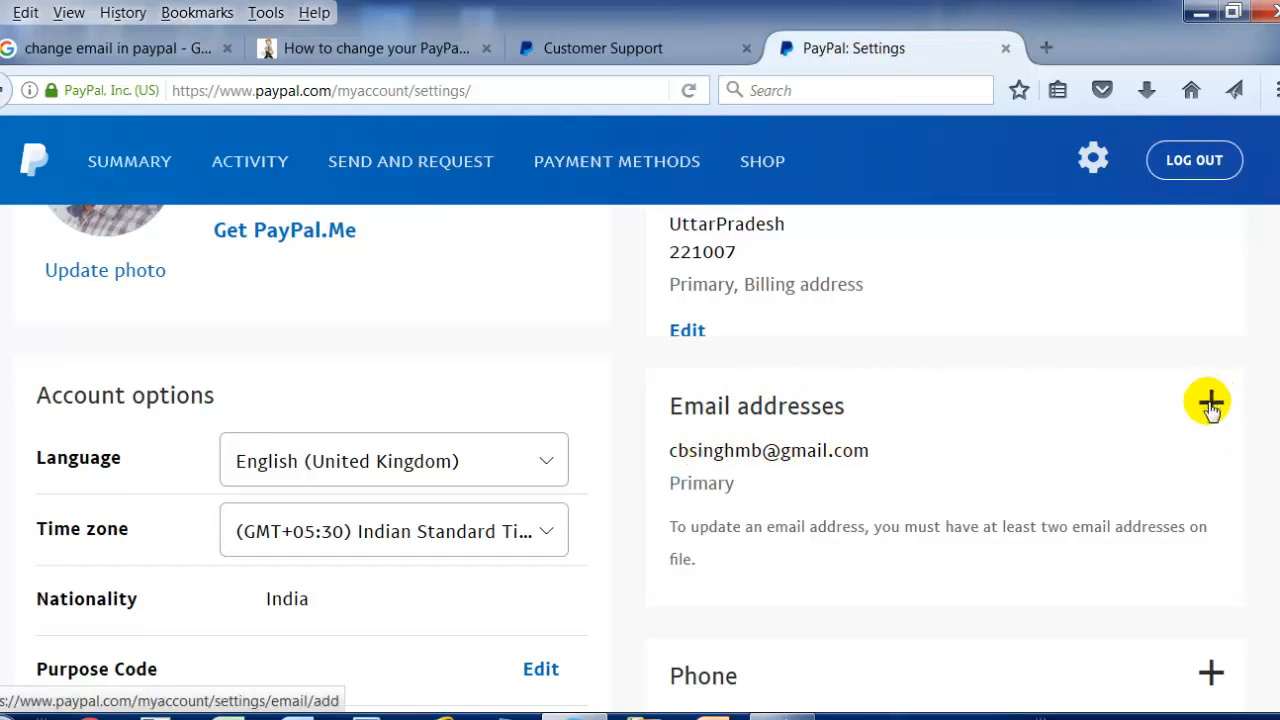
{"action": "left_click", "coordinate": [1208, 401]}
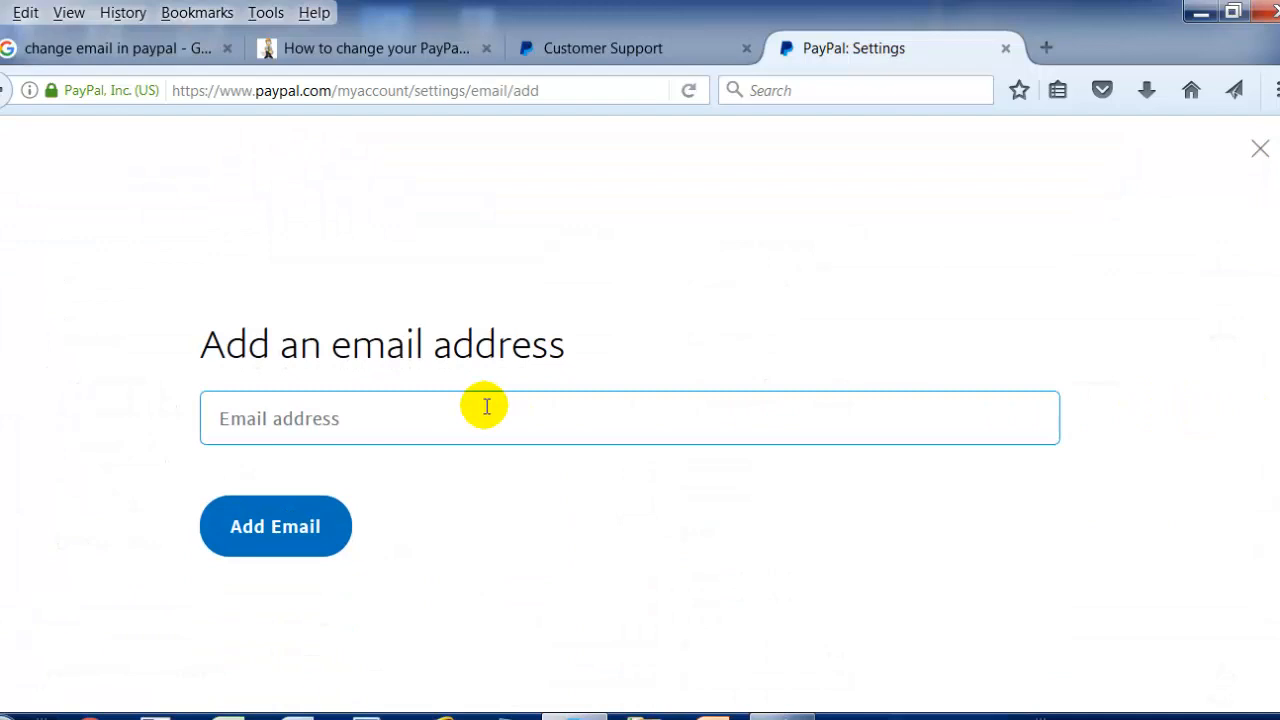
{"action": "left_click", "coordinate": [465, 418]}
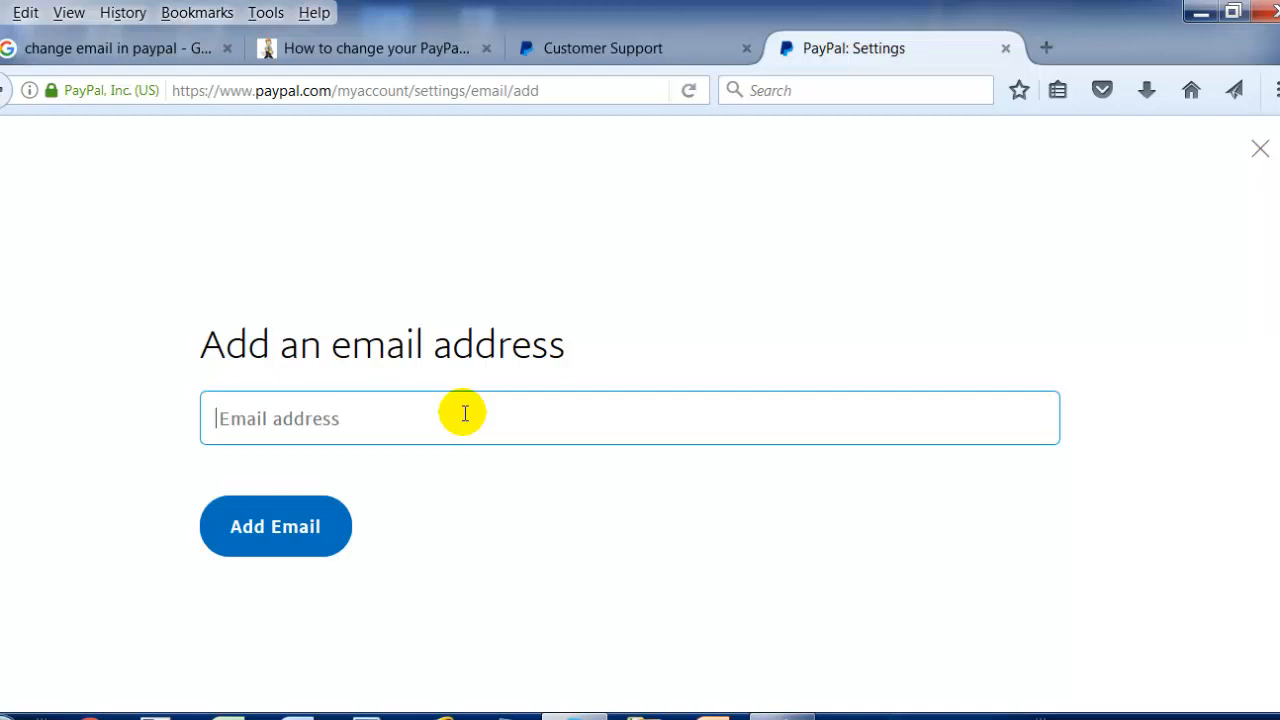
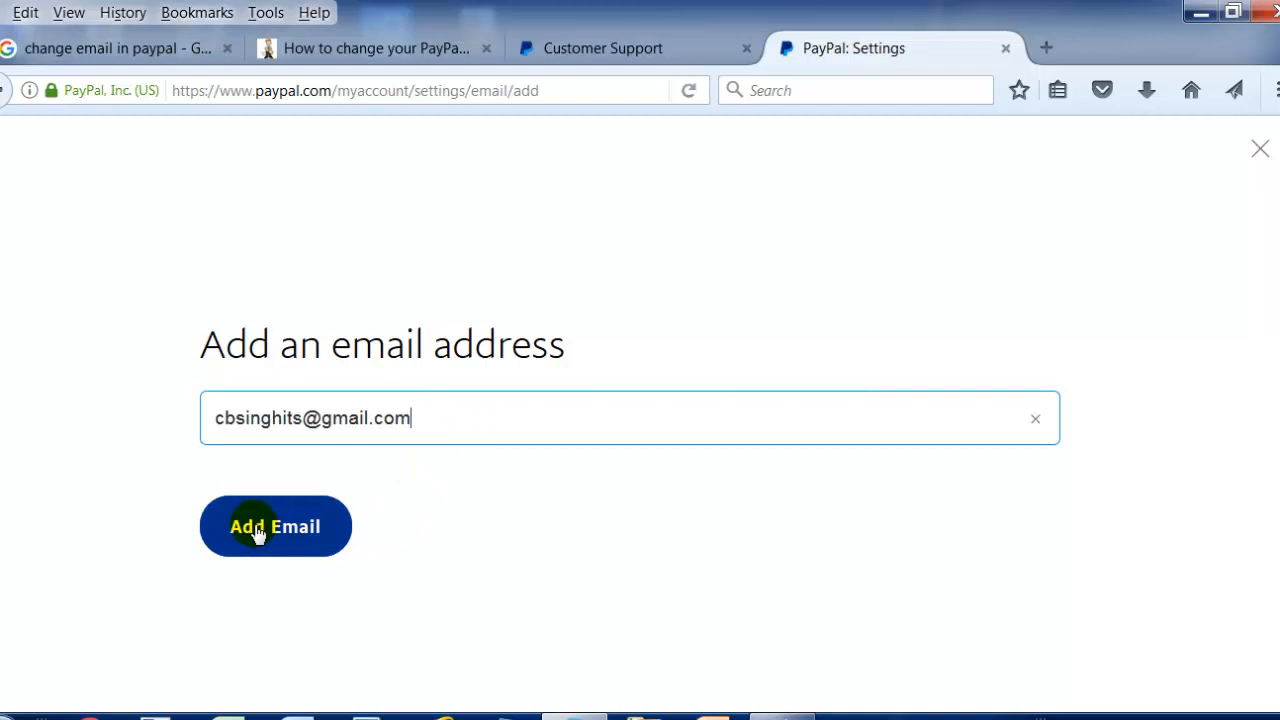
{"action": "left_click", "coordinate": [275, 526]}
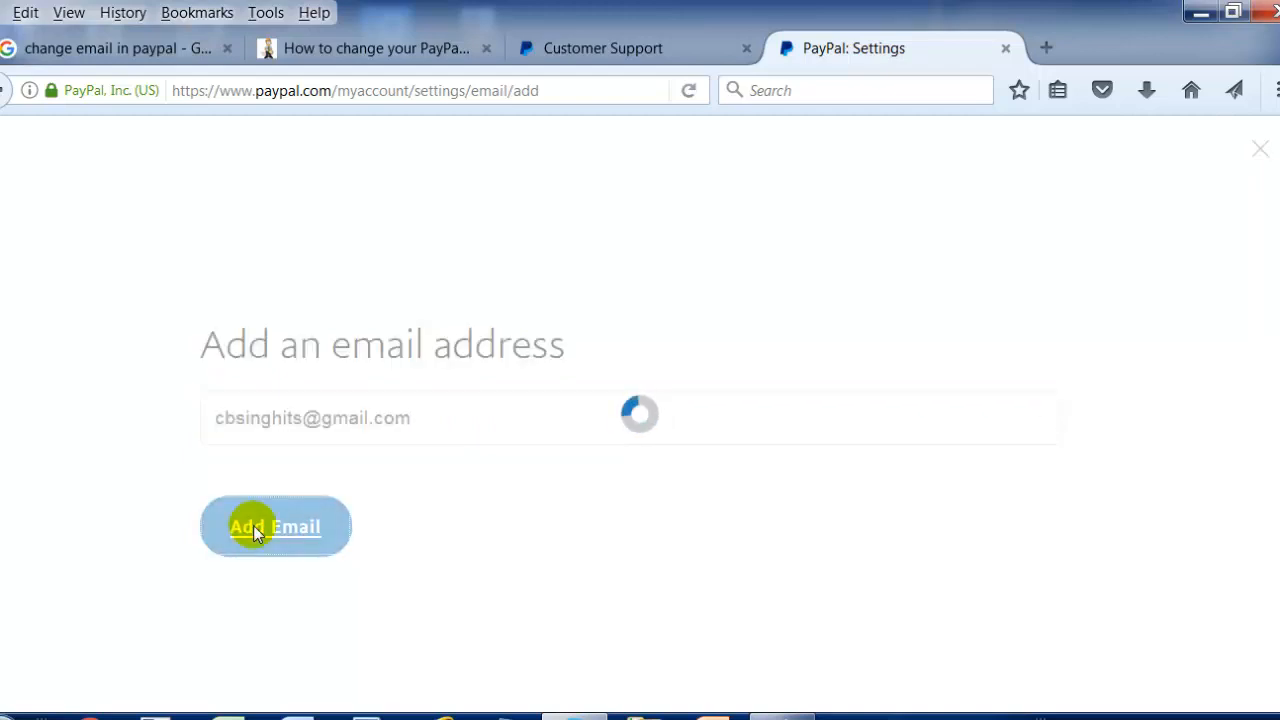
{"action": "left_click", "coordinate": [275, 526]}
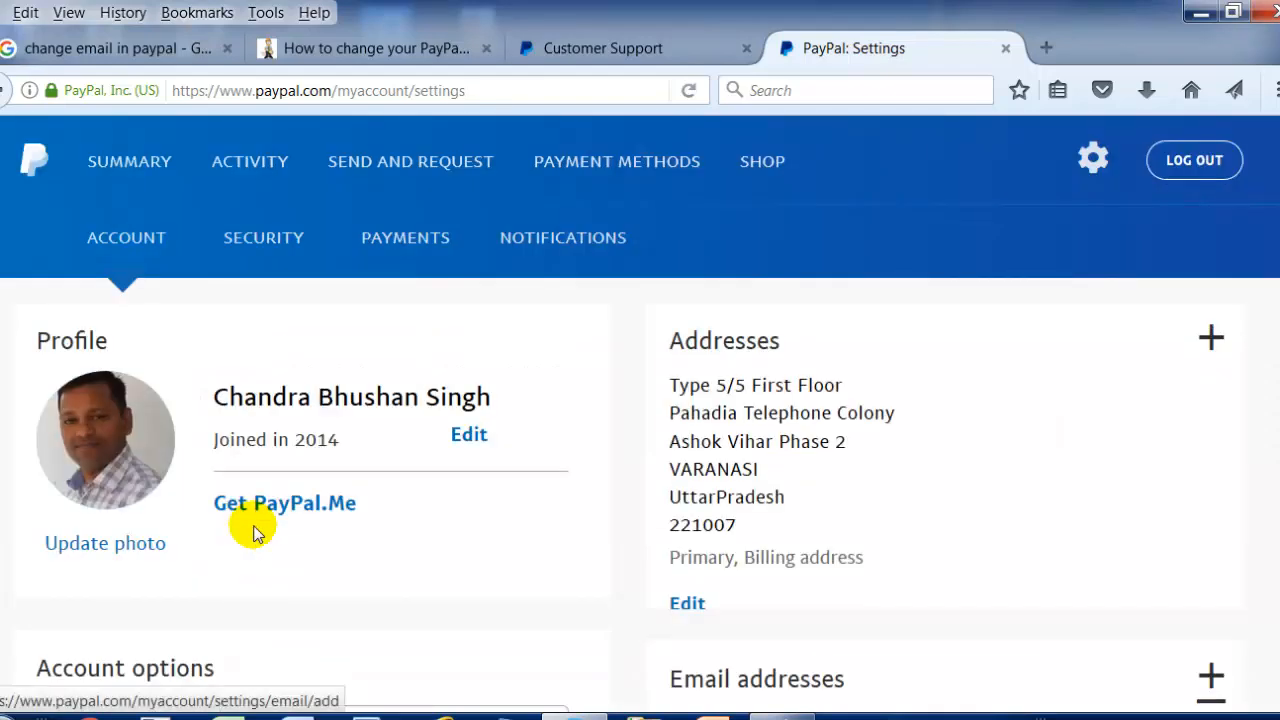
{"action": "scroll", "scroll_direction": "down", "scroll_amount": 3}
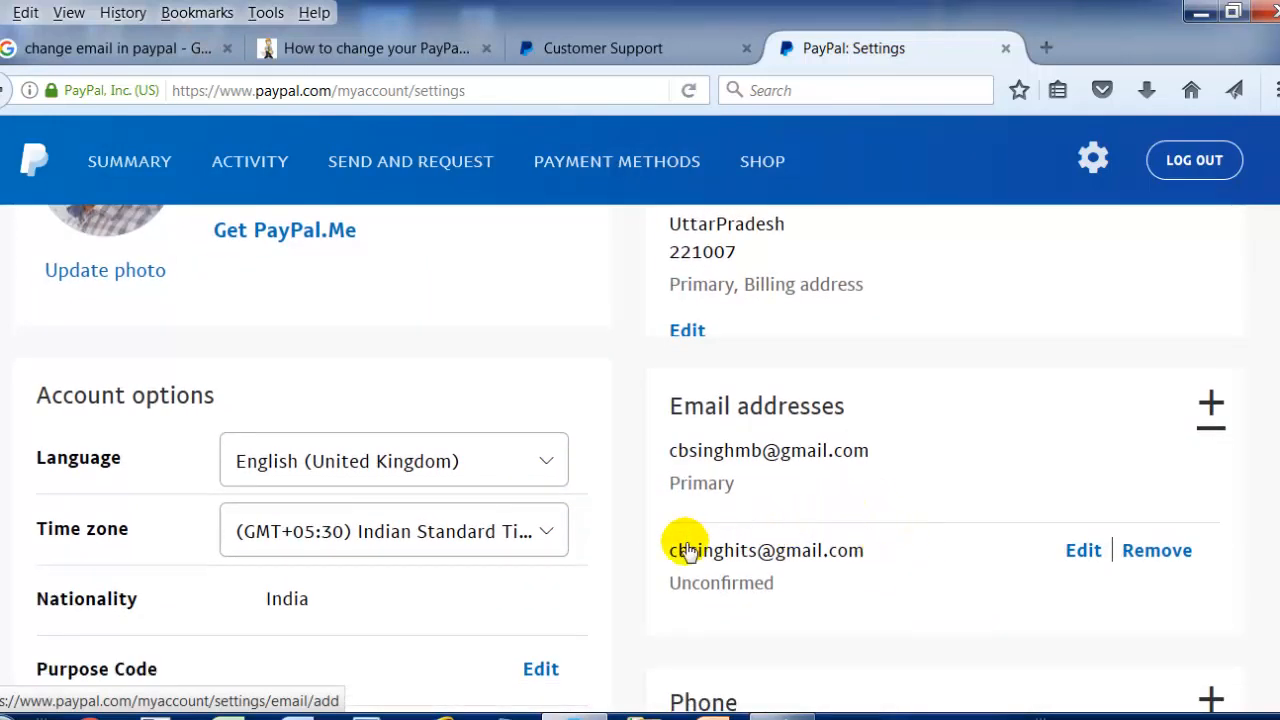
{"action": "mouse_move", "coordinate": [945, 562]}
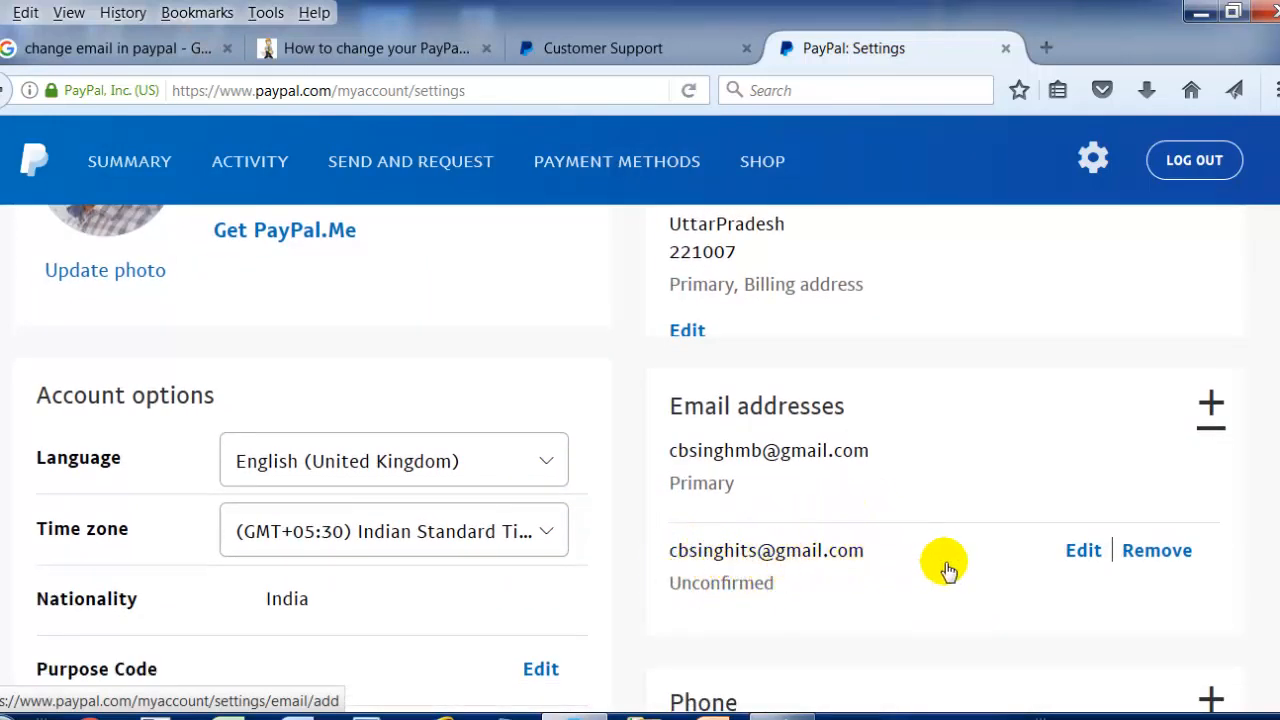
{"action": "mouse_move", "coordinate": [713, 550]}
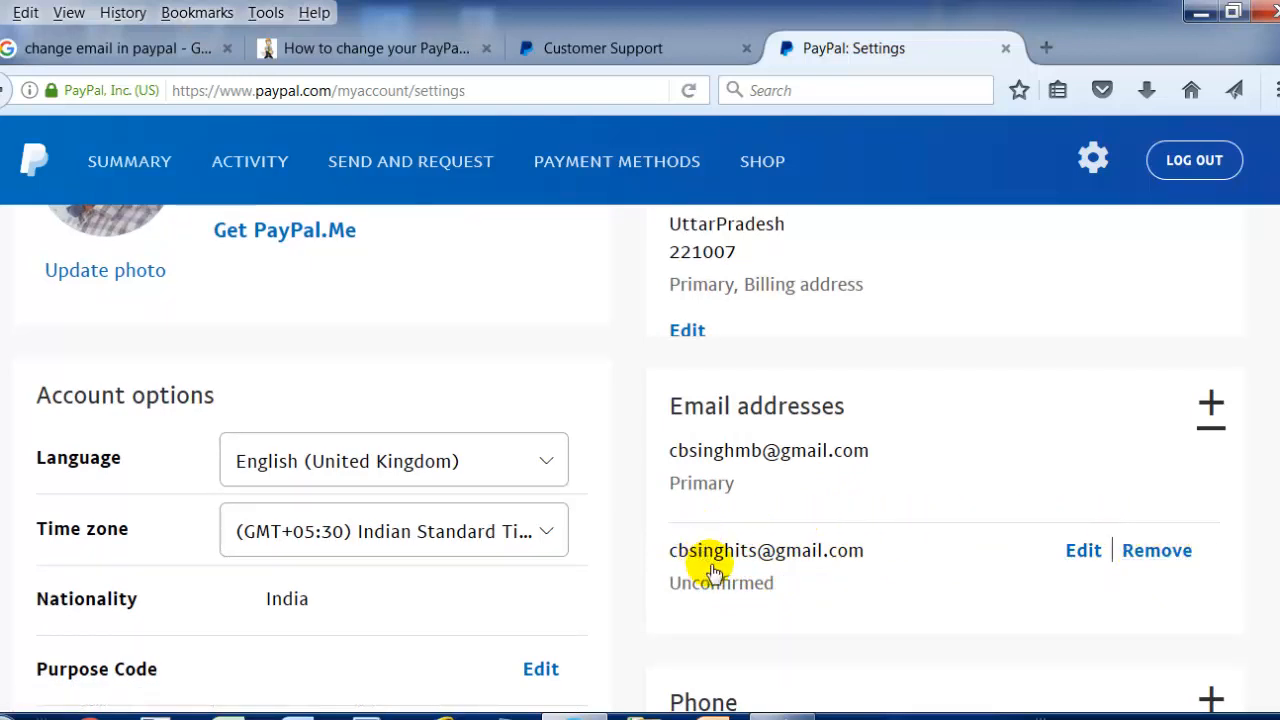
{"action": "mouse_move", "coordinate": [735, 578]}
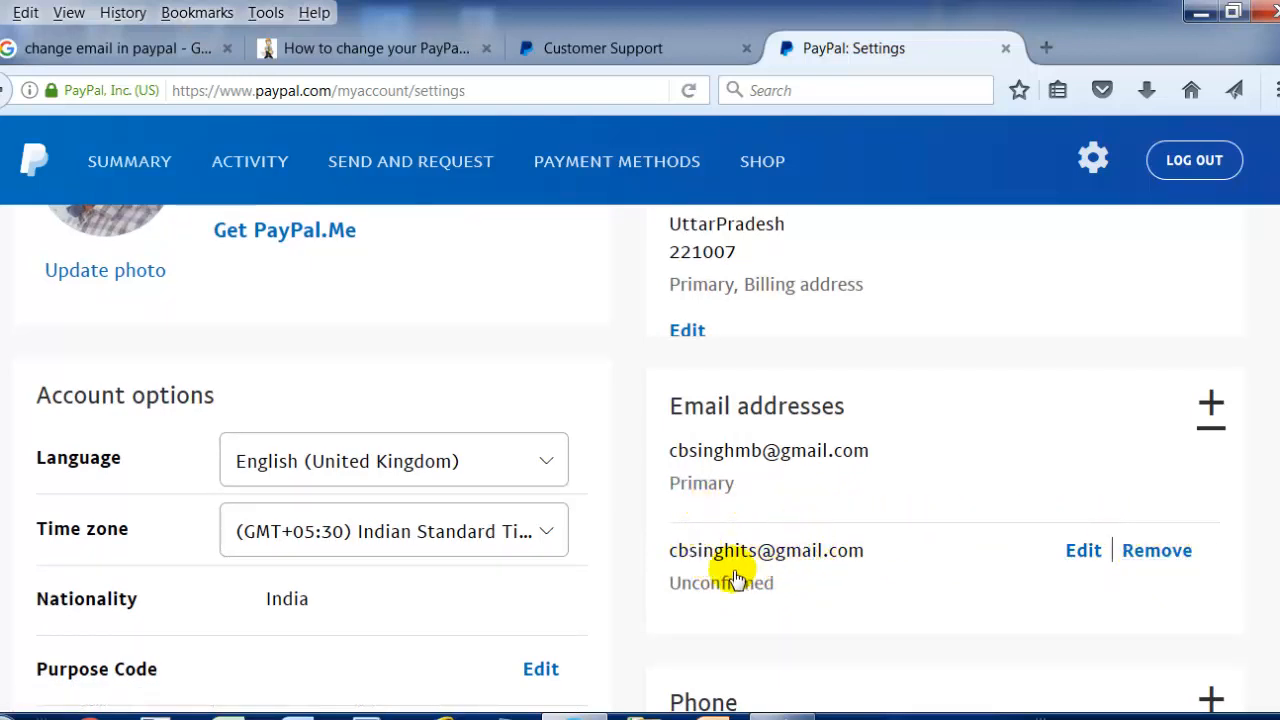
{"action": "mouse_move", "coordinate": [725, 595]}
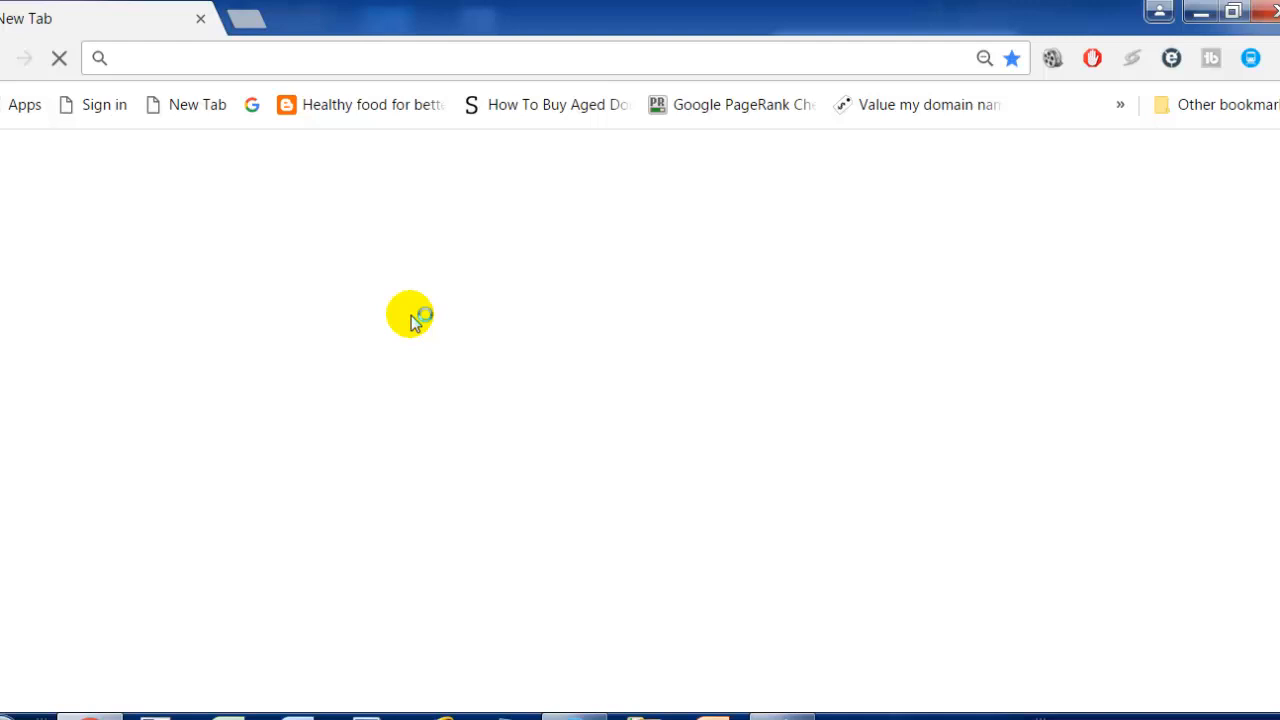
{"action": "type", "text": "gmail.com"}
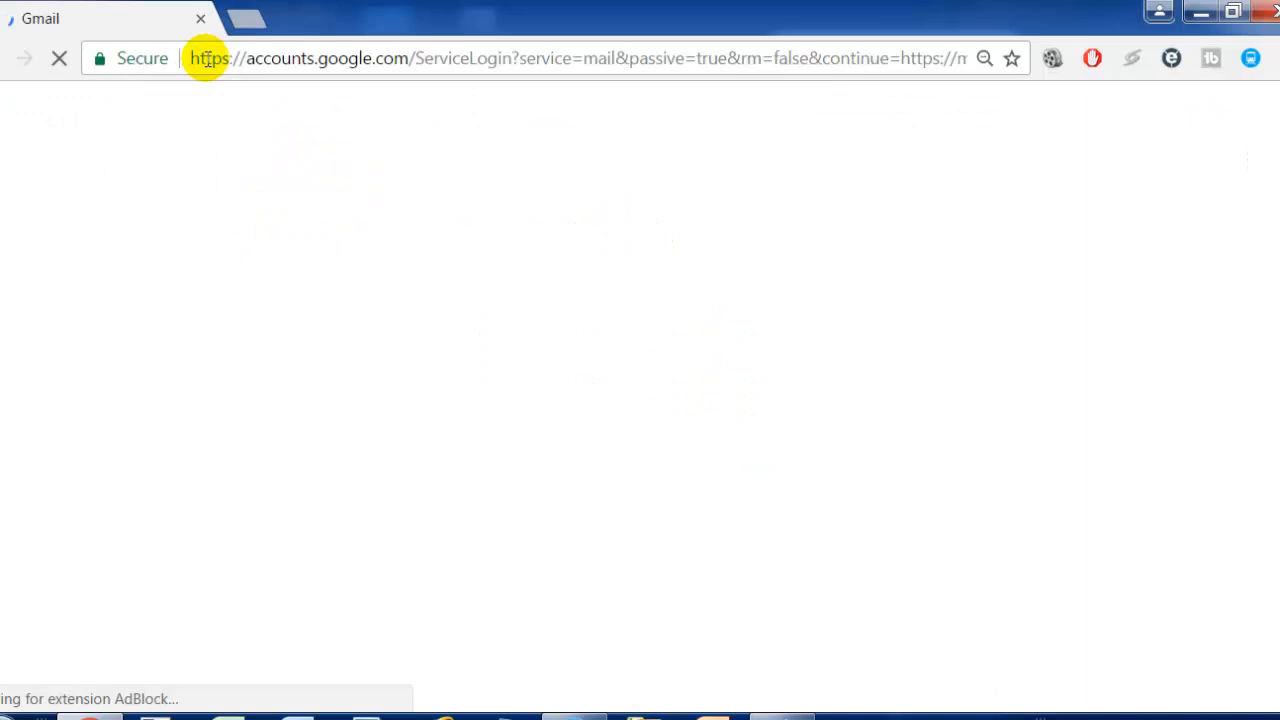
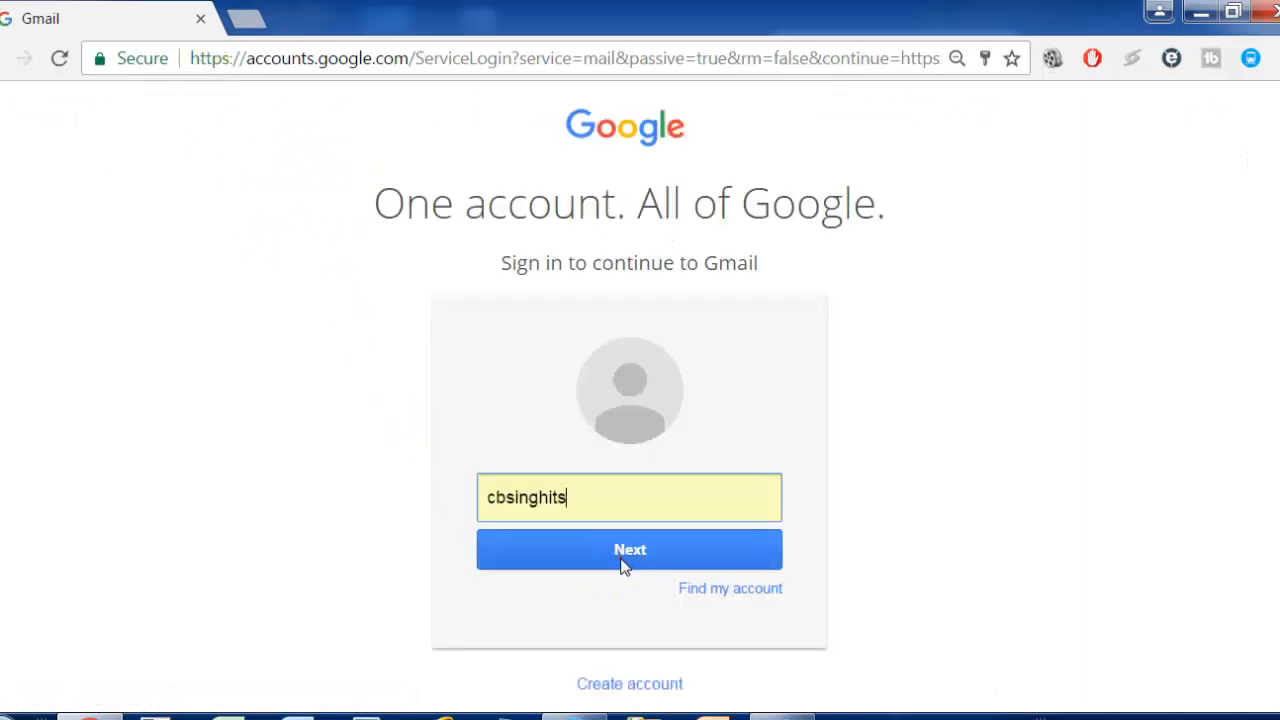
{"action": "left_click", "coordinate": [630, 549]}
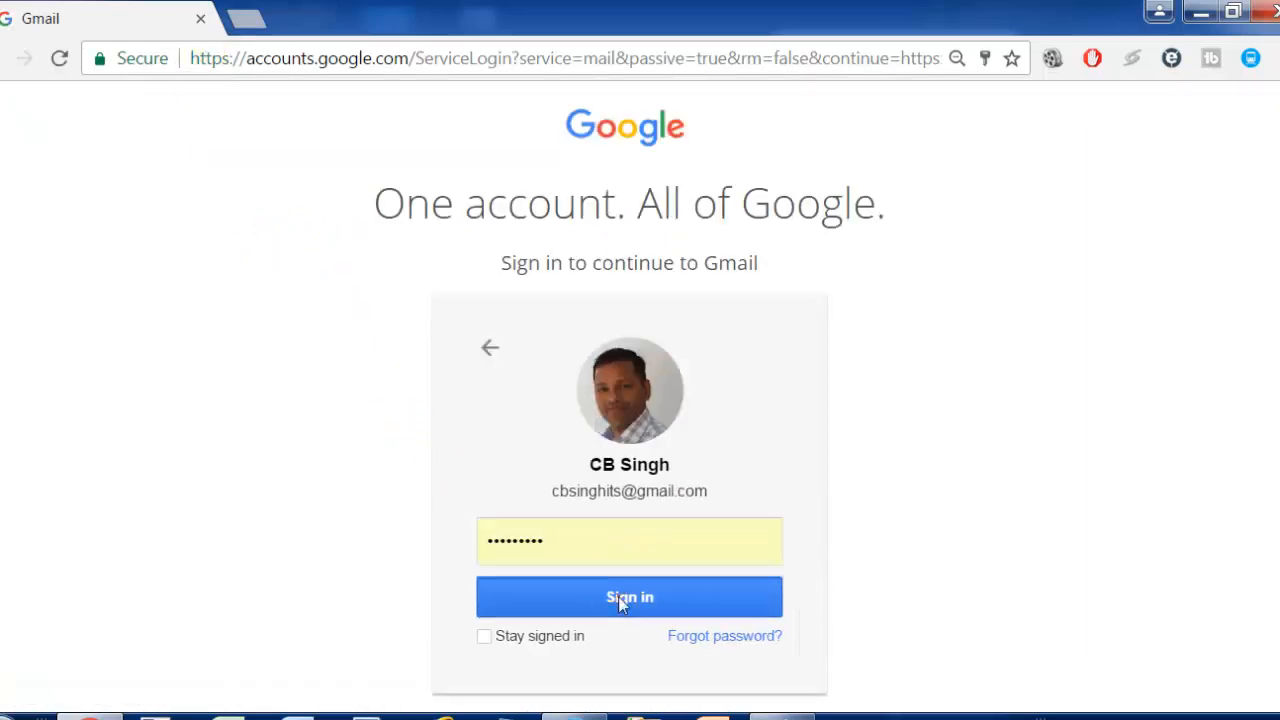
{"action": "left_click", "coordinate": [629, 597]}
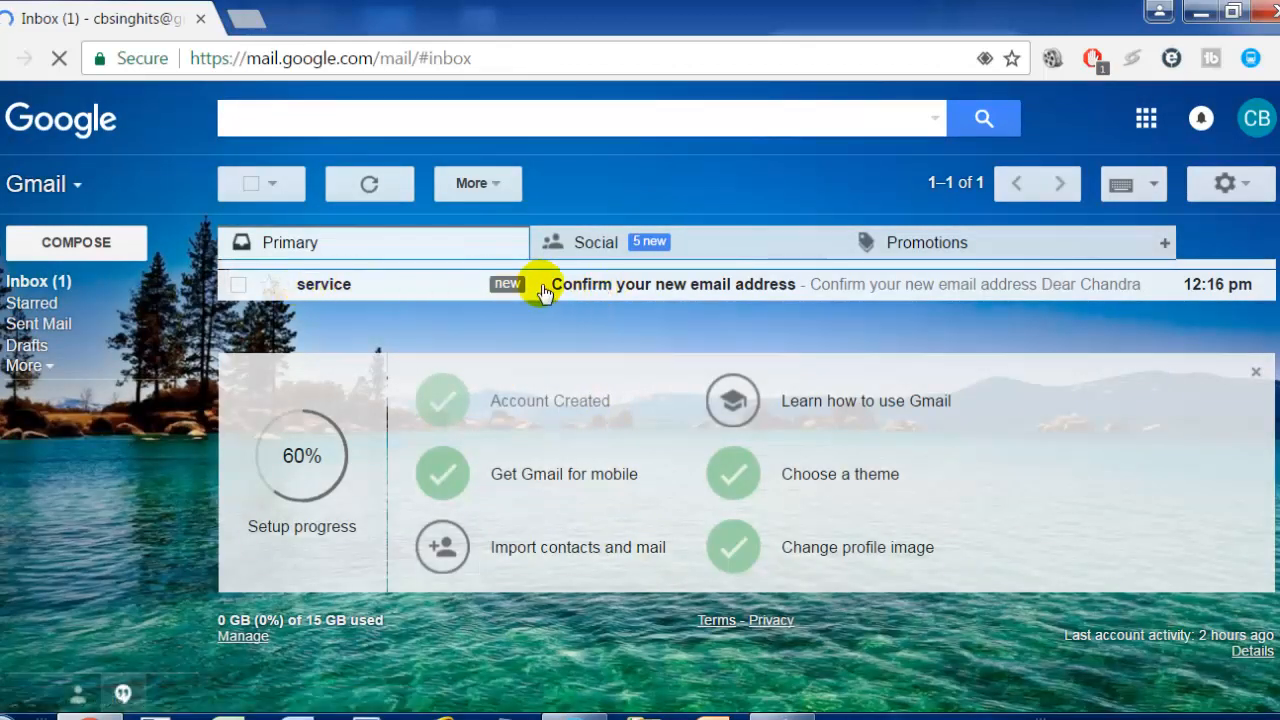
Open PayPal's 'Confirm your new email address' email and follow its Confirm My Email Address link.
{"action": "left_click", "coordinate": [675, 284]}
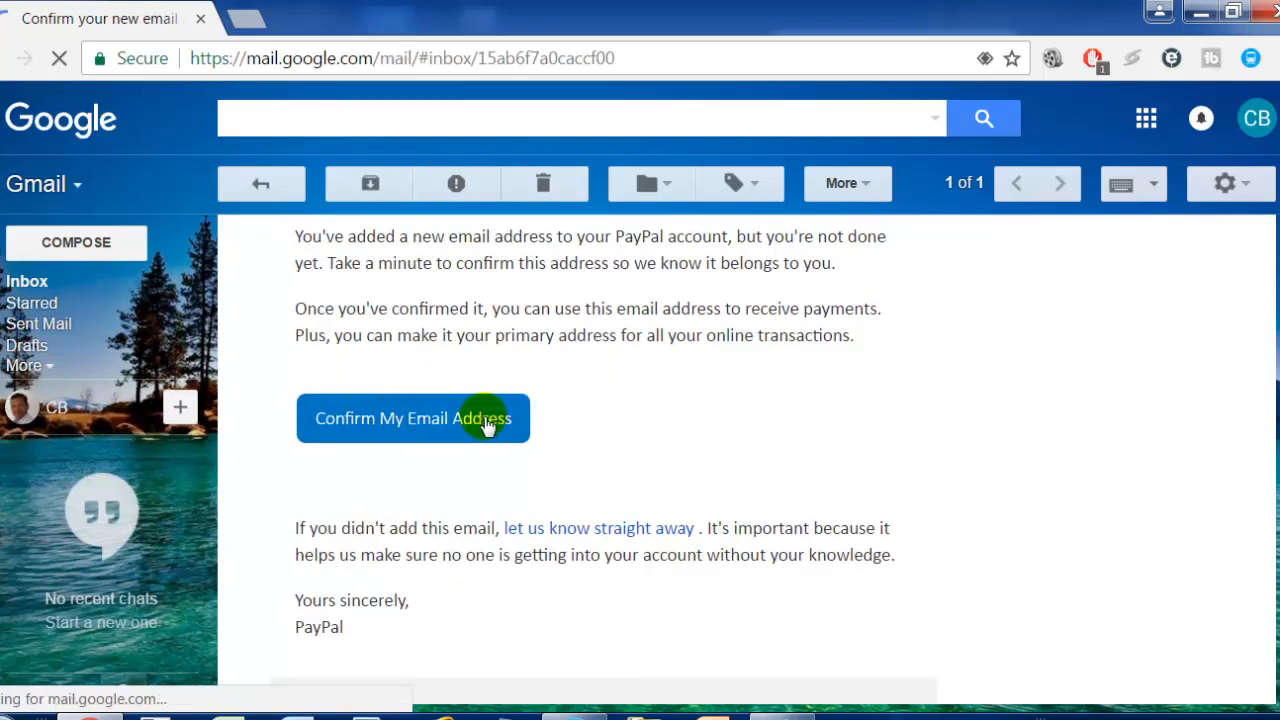
{"action": "left_click", "coordinate": [412, 418]}
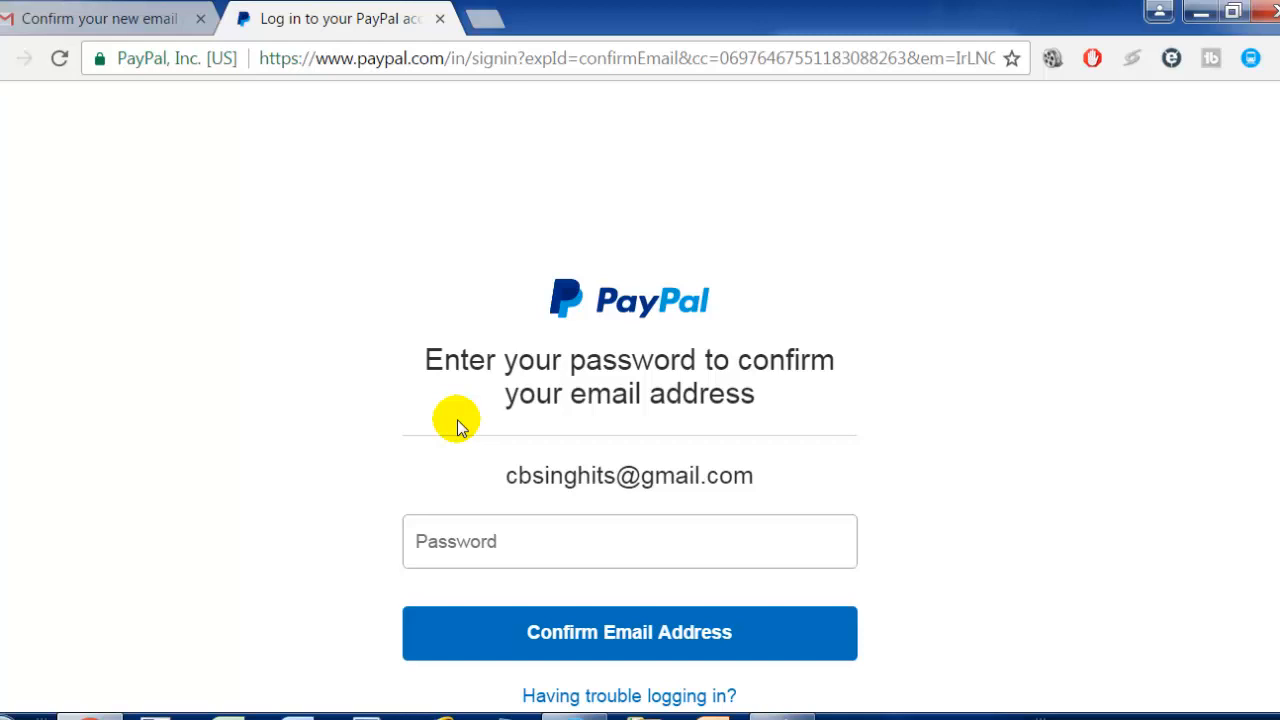
Enter the PayPal password and submit Confirm Email Address.
{"action": "left_click", "coordinate": [629, 541]}
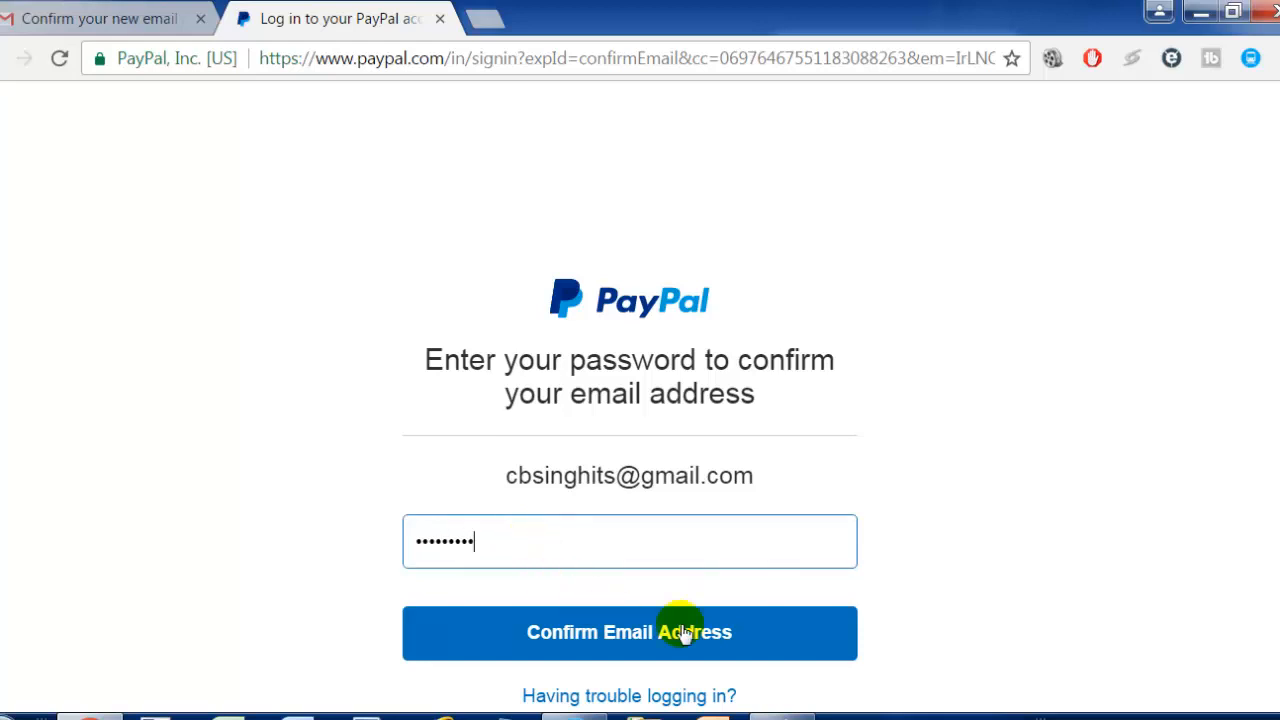
{"action": "left_click", "coordinate": [629, 632]}
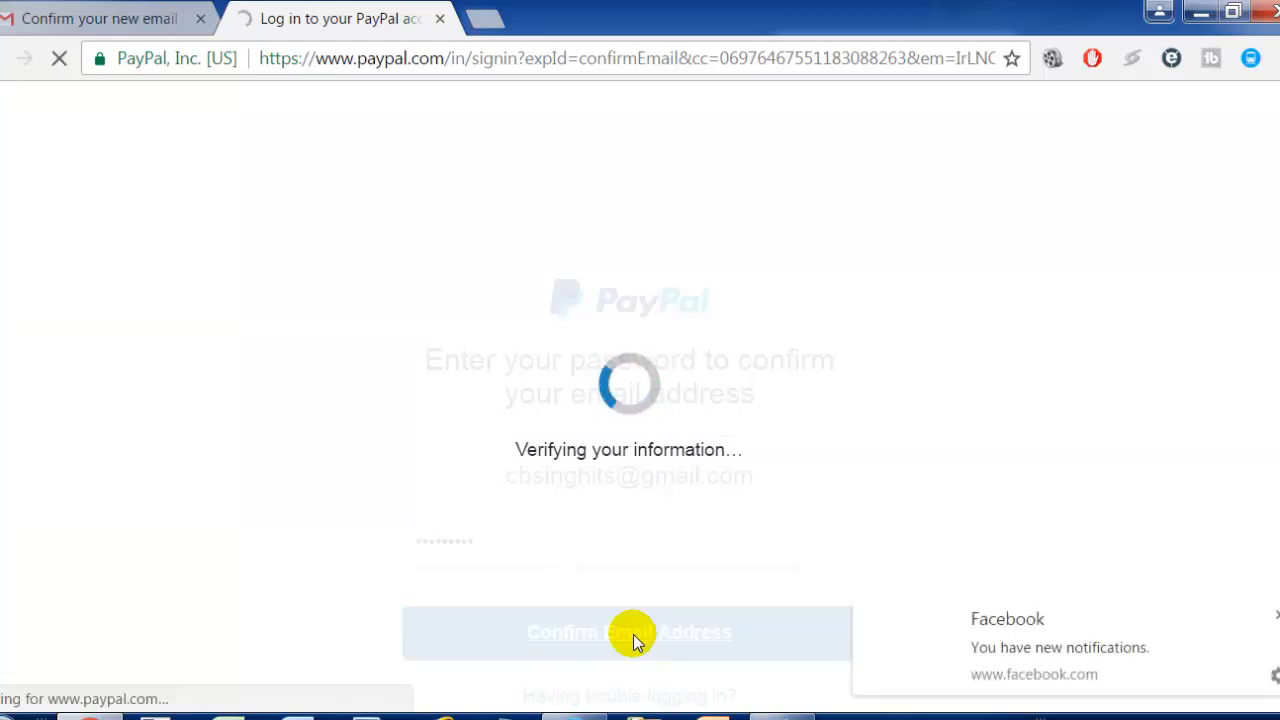
{"action": "left_click", "coordinate": [628, 632]}
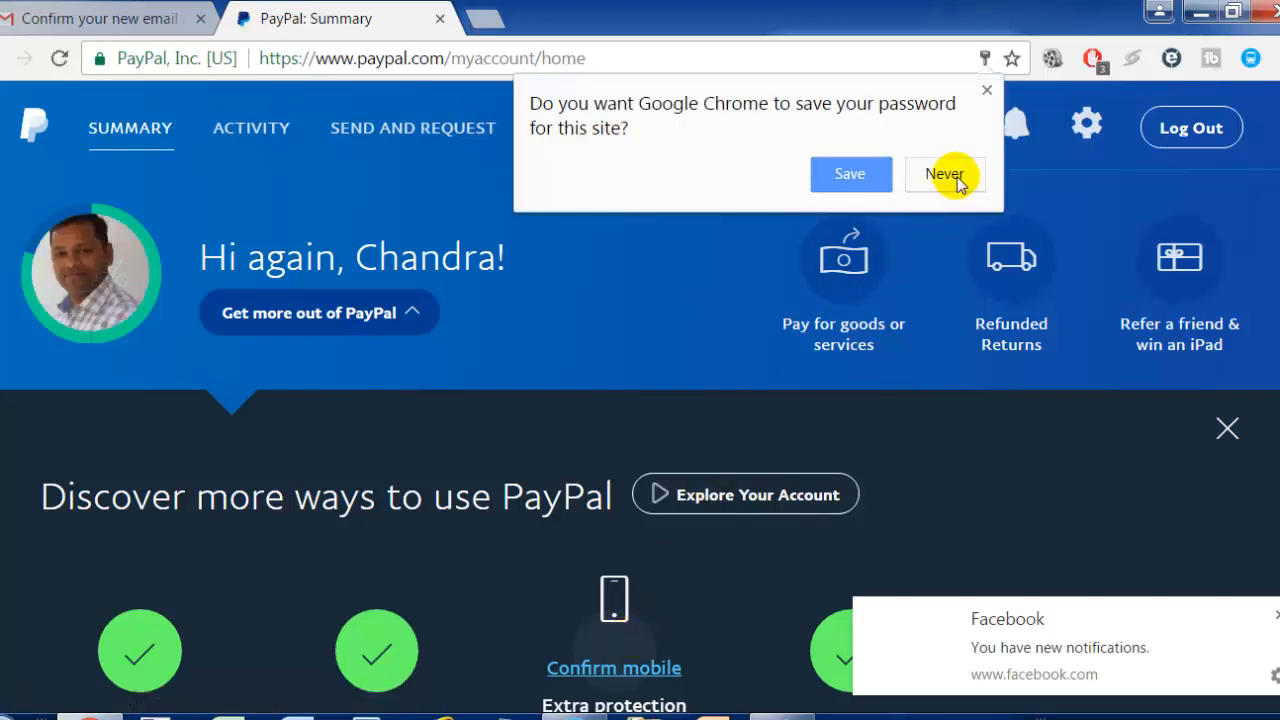
Decline Chrome's save-password offer and open PayPal account Settings.
{"action": "left_click", "coordinate": [944, 173]}
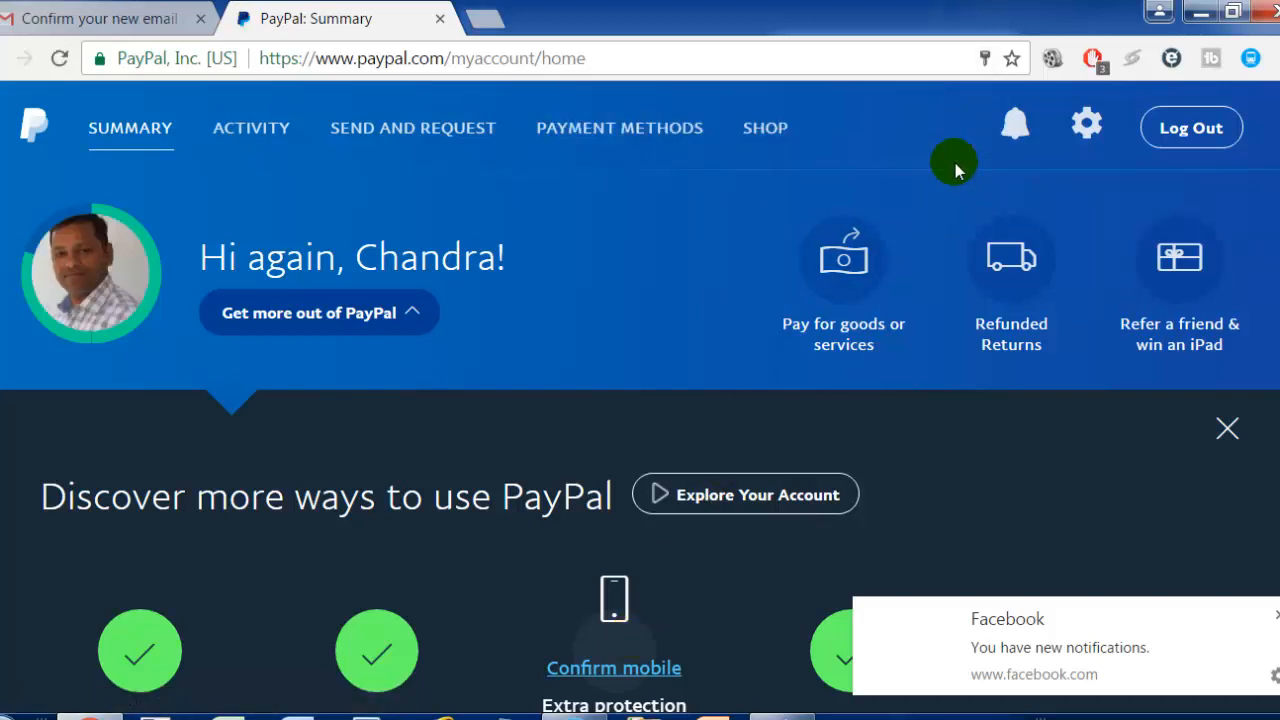
{"action": "mouse_move", "coordinate": [910, 188]}
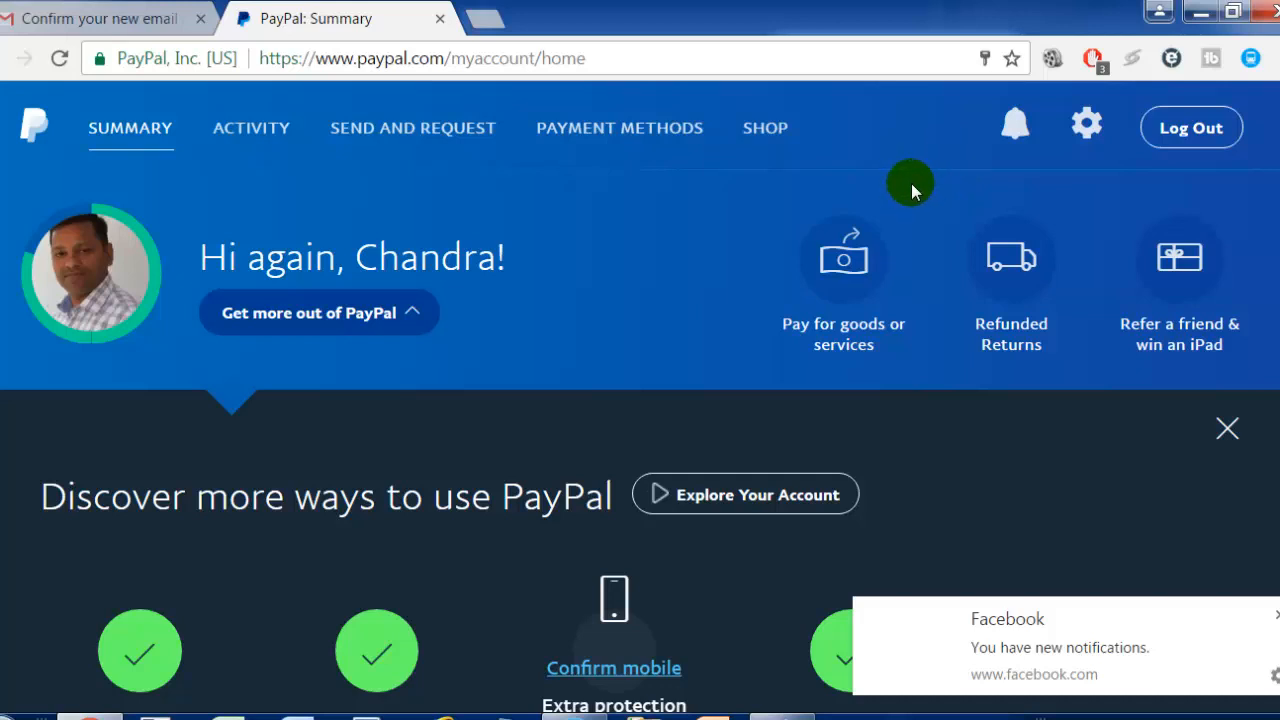
{"action": "left_click", "coordinate": [1086, 124]}
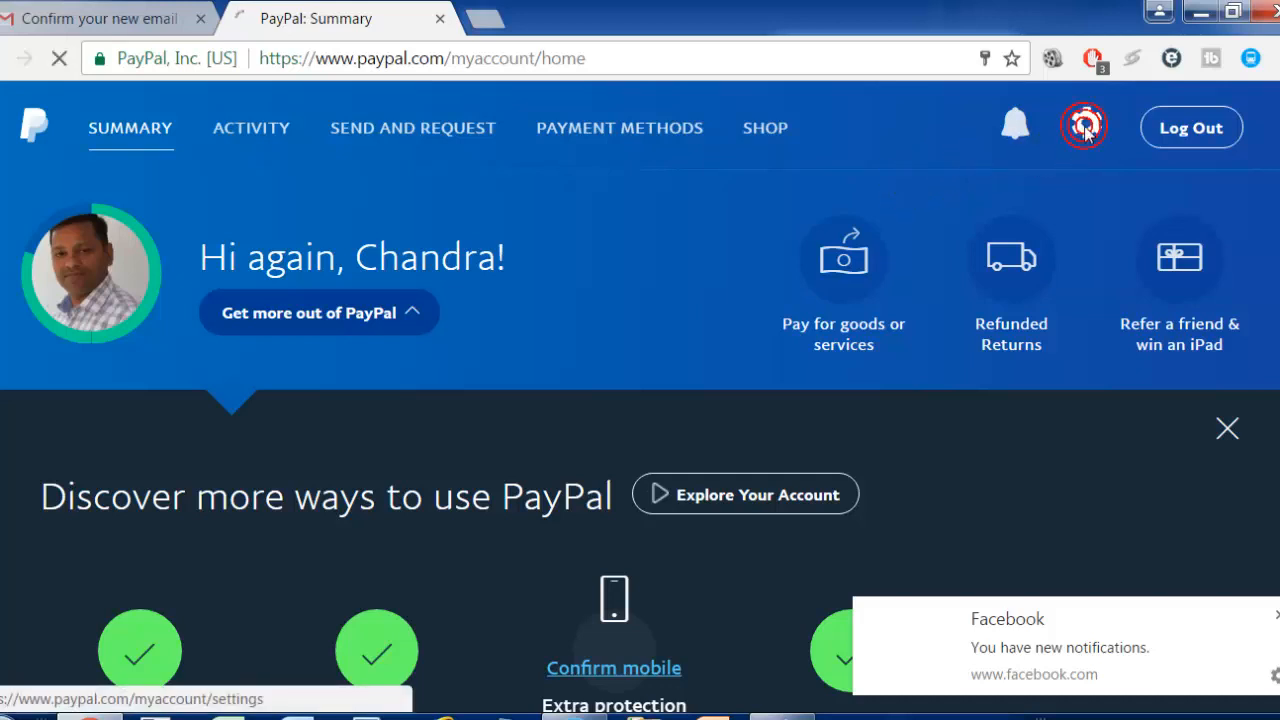
{"action": "left_click", "coordinate": [1084, 127]}
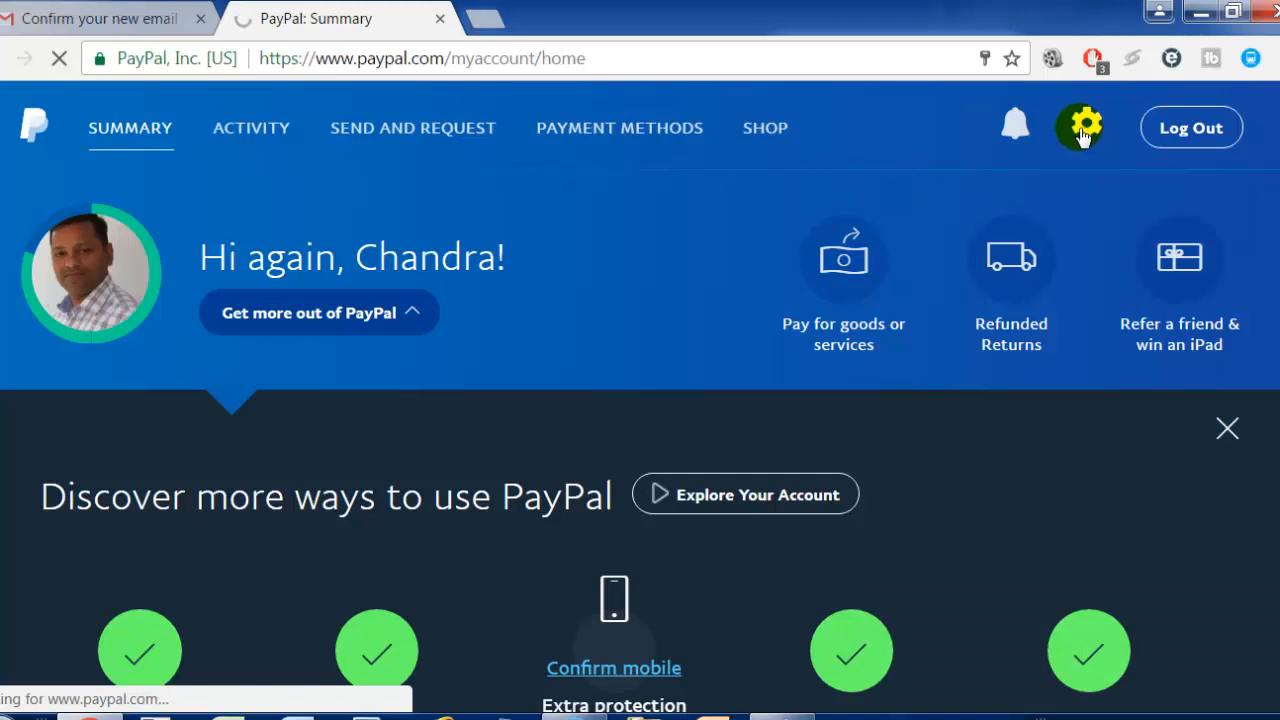
{"action": "left_click", "coordinate": [1078, 127]}
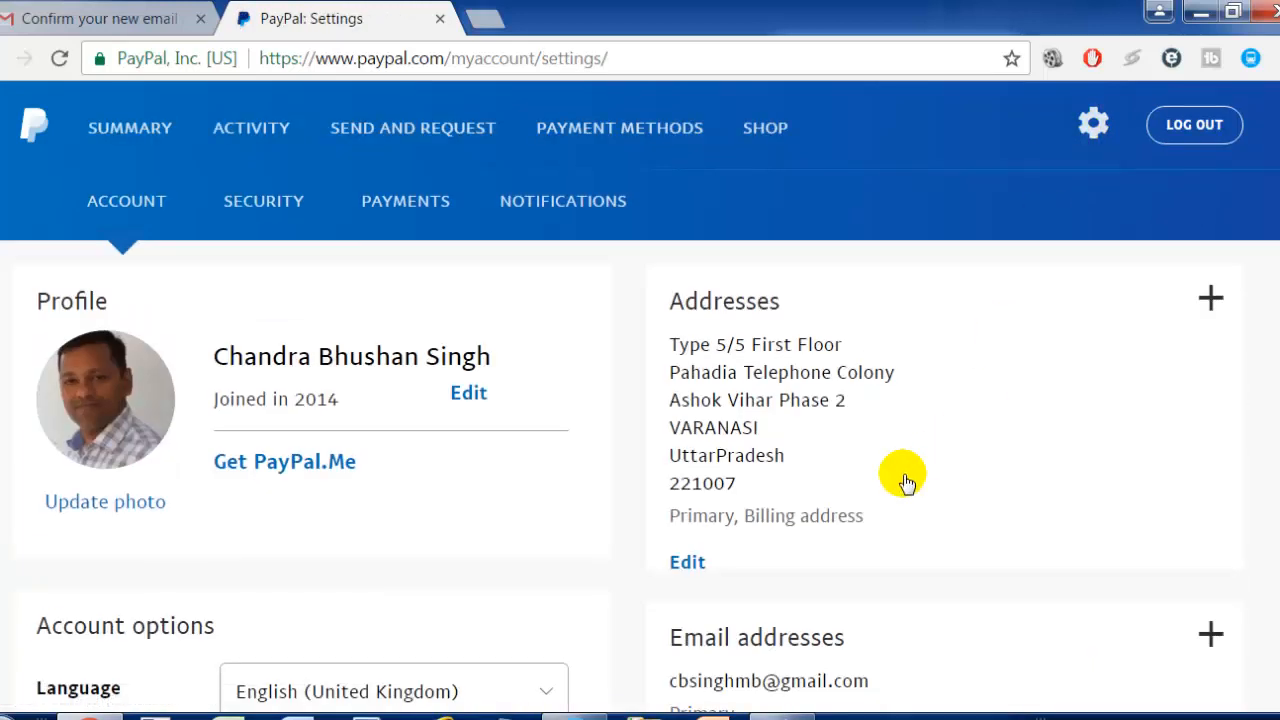
Open the Edit form for the second email address in the Email addresses section.
{"action": "scroll", "scroll_direction": "down", "scroll_amount": 3}
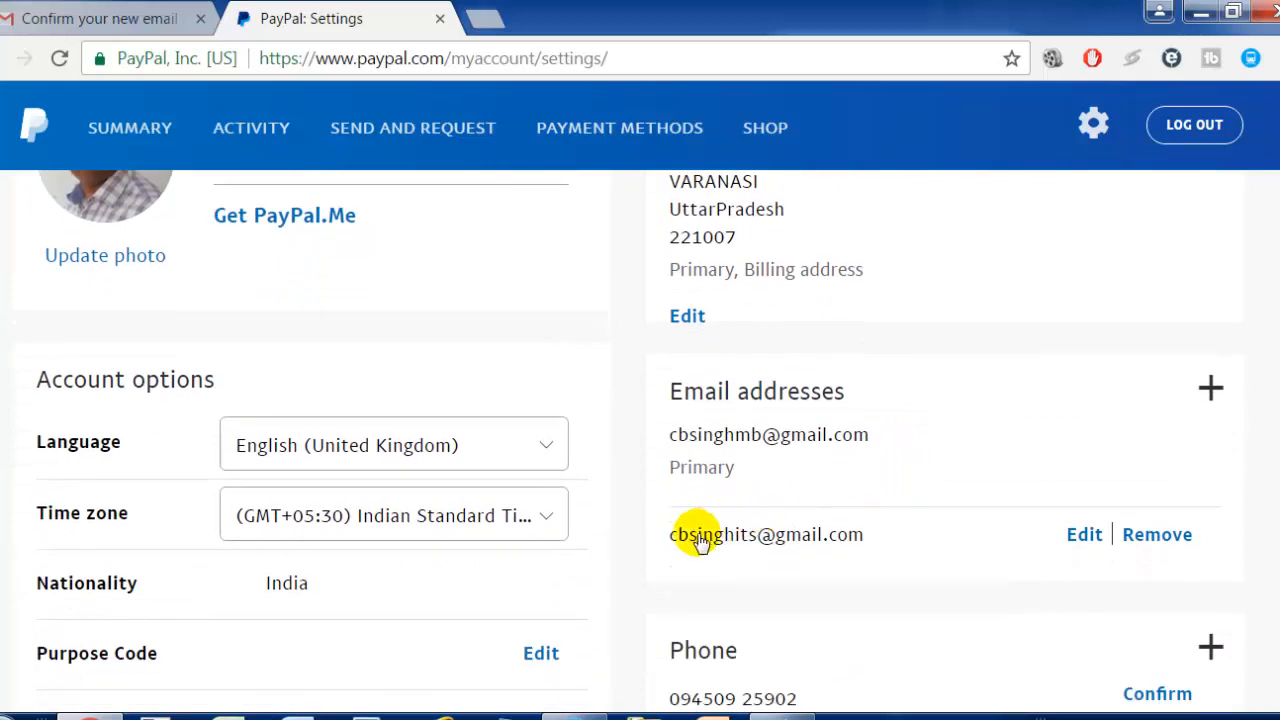
{"action": "mouse_move", "coordinate": [805, 545]}
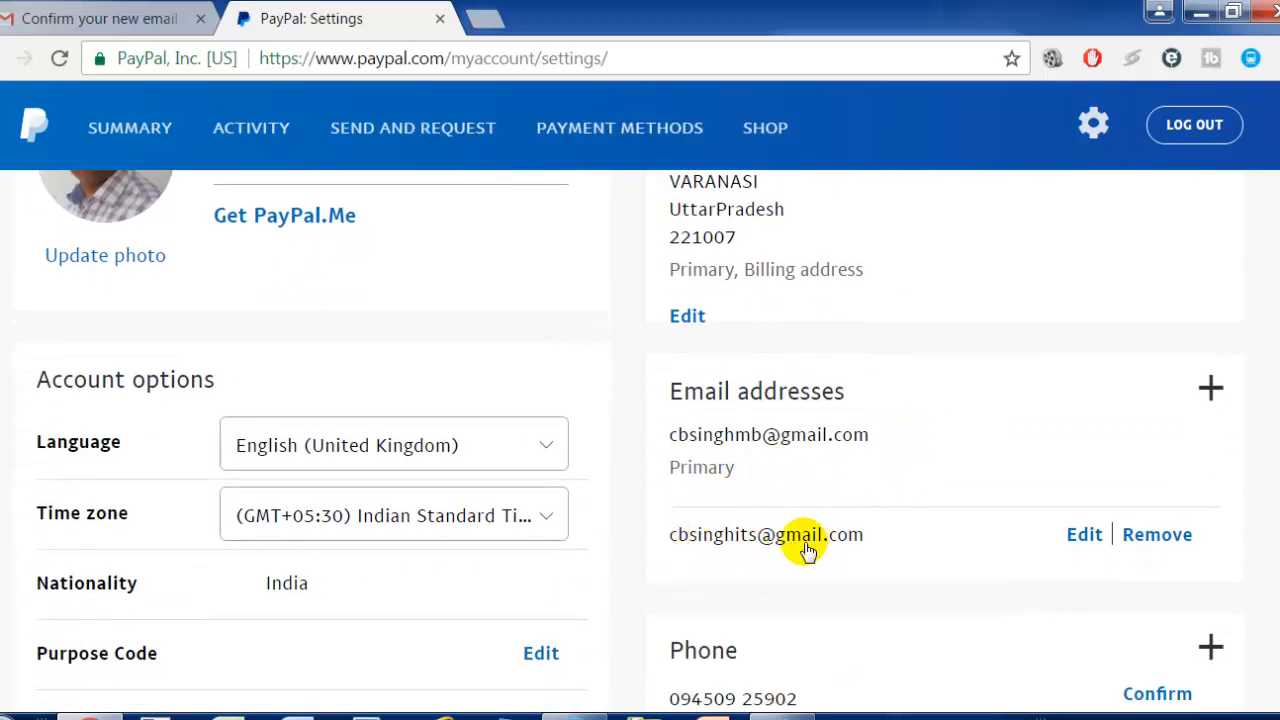
{"action": "mouse_move", "coordinate": [743, 566]}
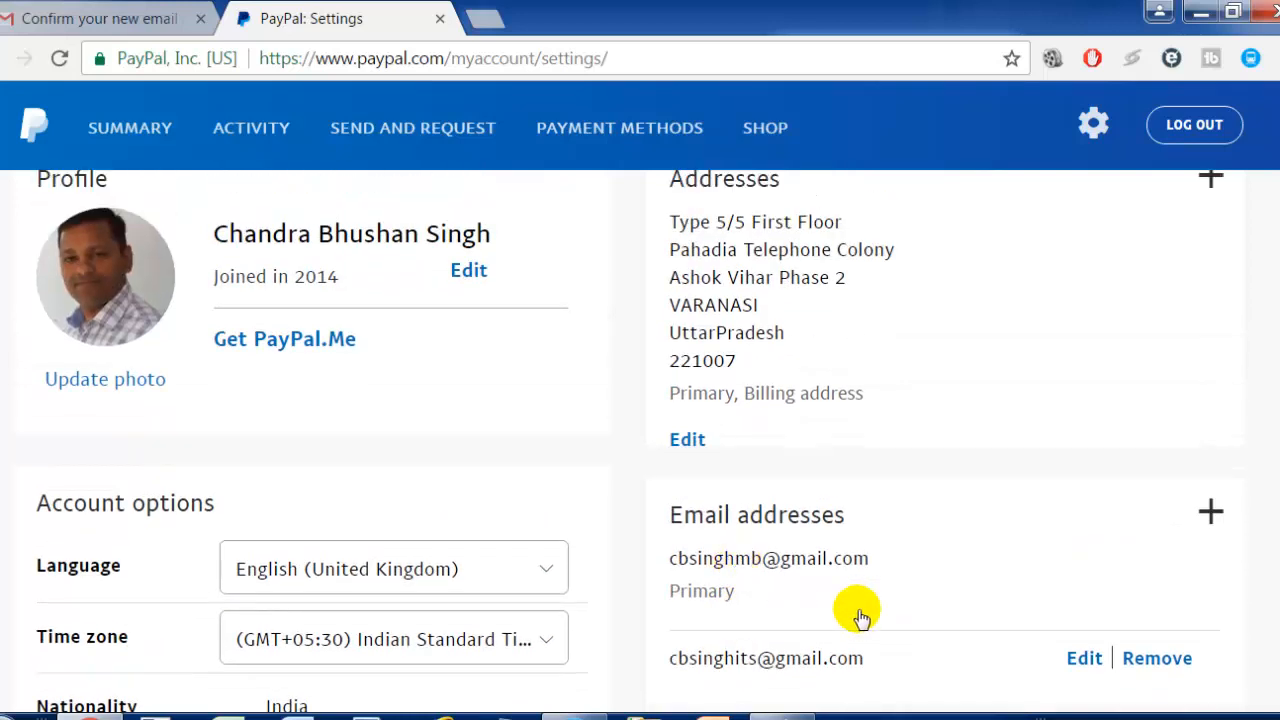
{"action": "mouse_move", "coordinate": [818, 611]}
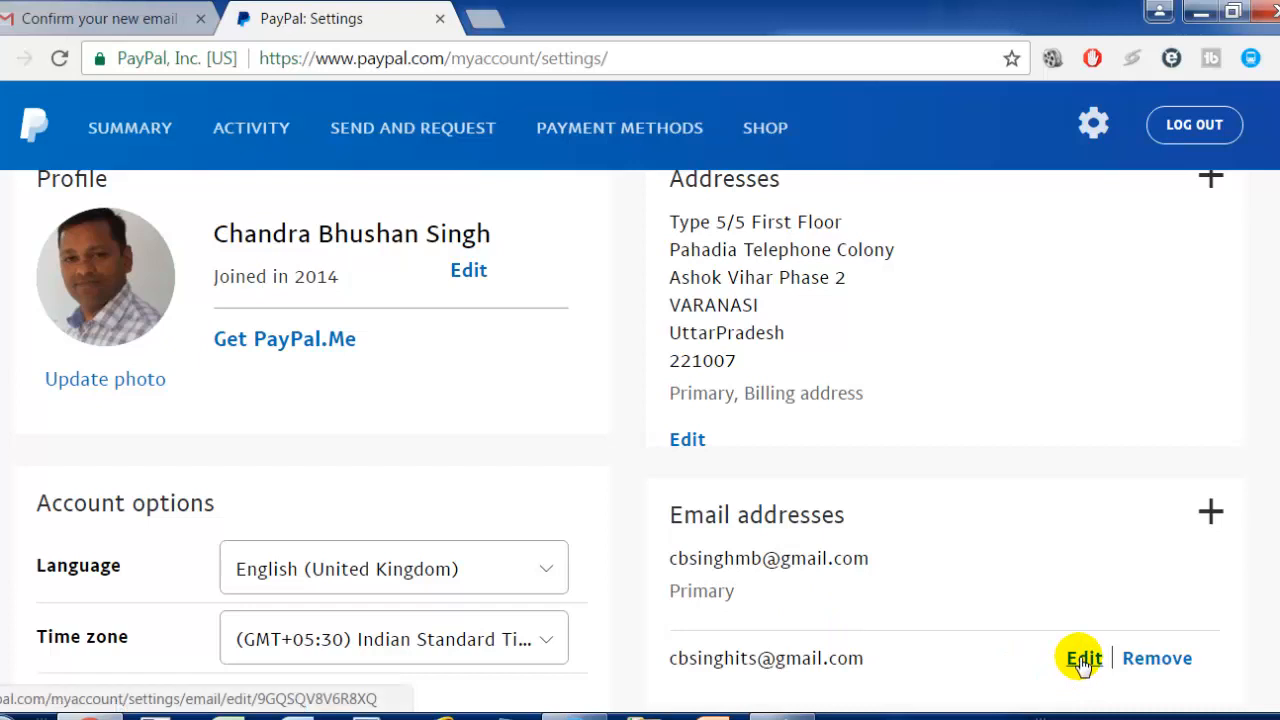
{"action": "left_click", "coordinate": [1083, 658]}
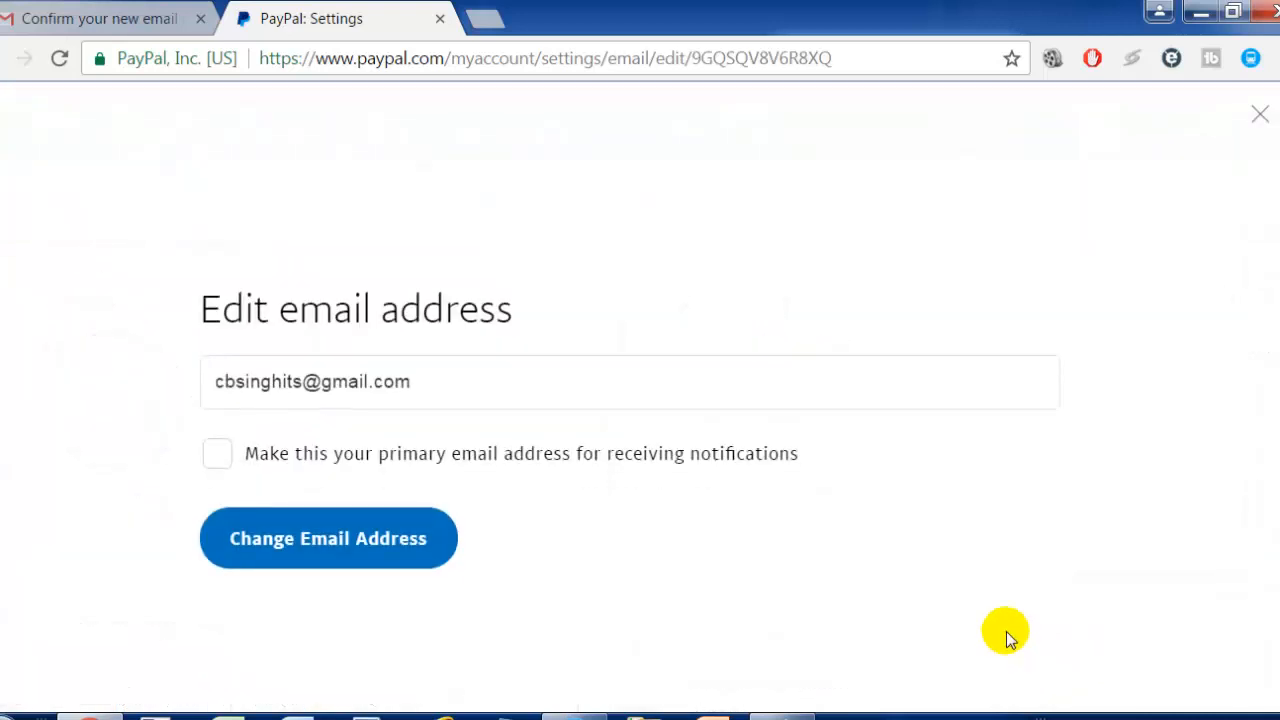
{"action": "mouse_move", "coordinate": [910, 607]}
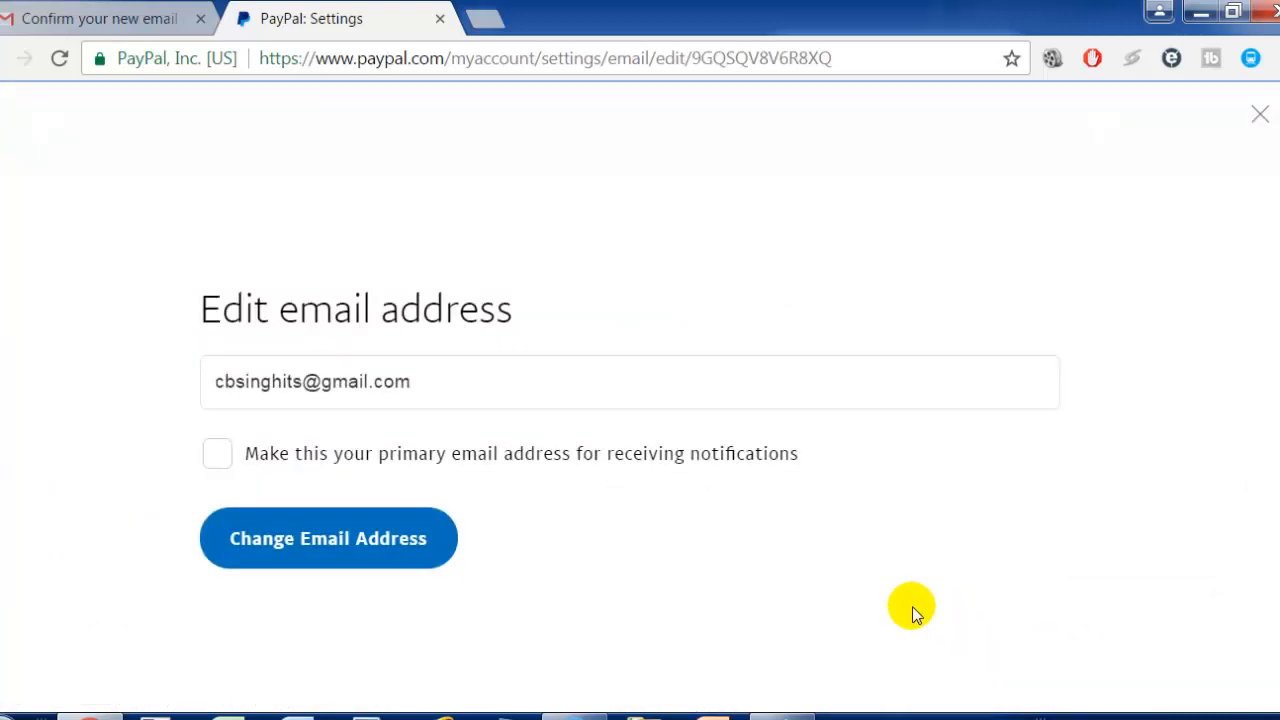
{"action": "mouse_move", "coordinate": [889, 583]}
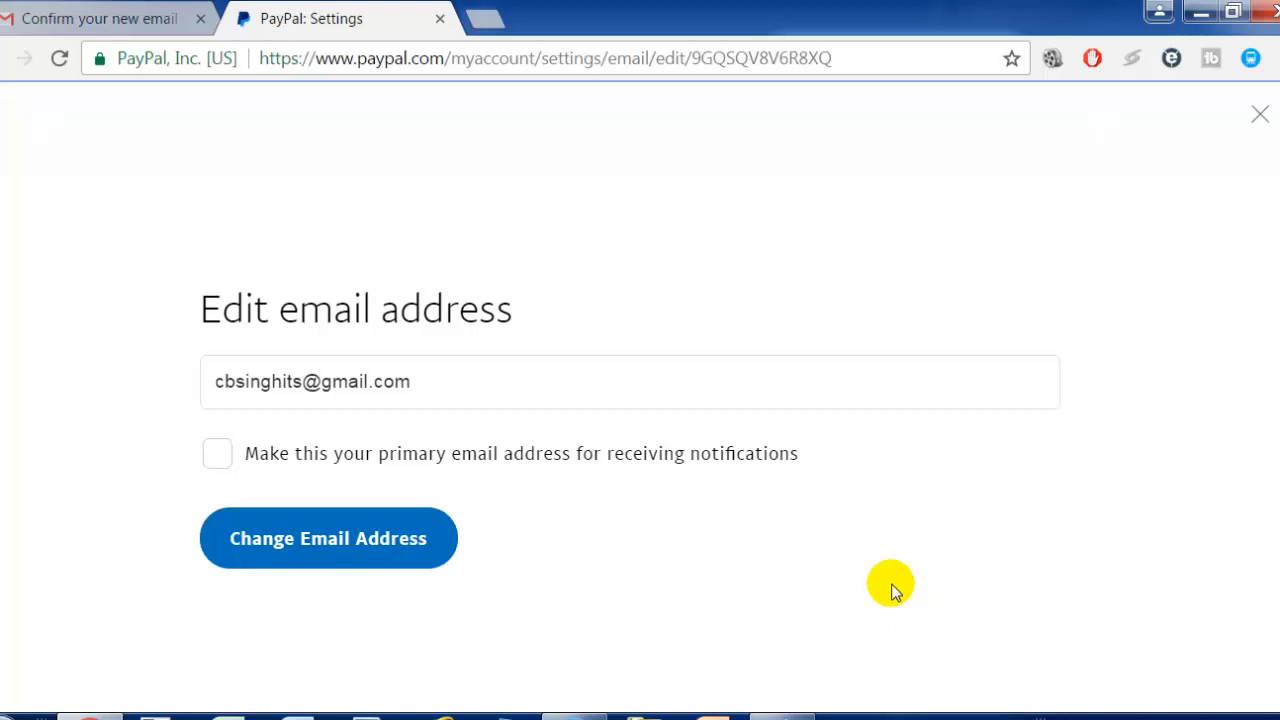
Make the second email the primary address for notifications, save, and scroll to verify.
{"action": "left_click", "coordinate": [217, 453]}
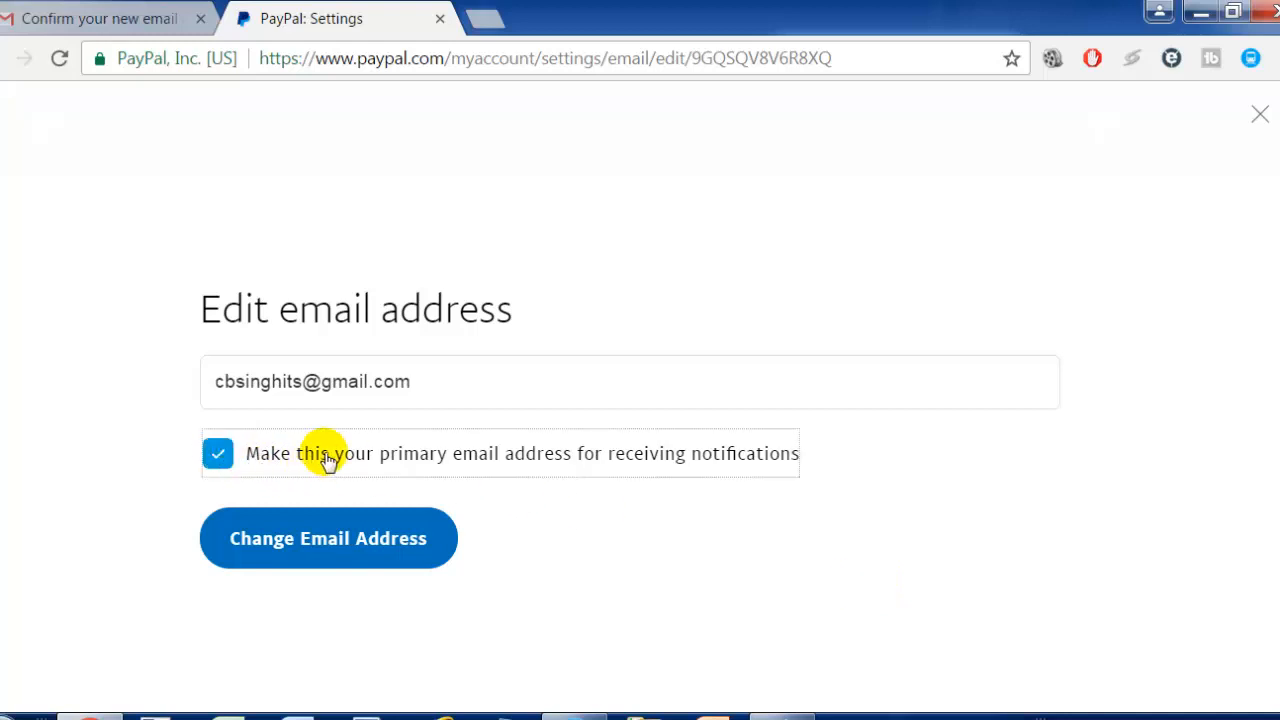
{"action": "mouse_move", "coordinate": [631, 461]}
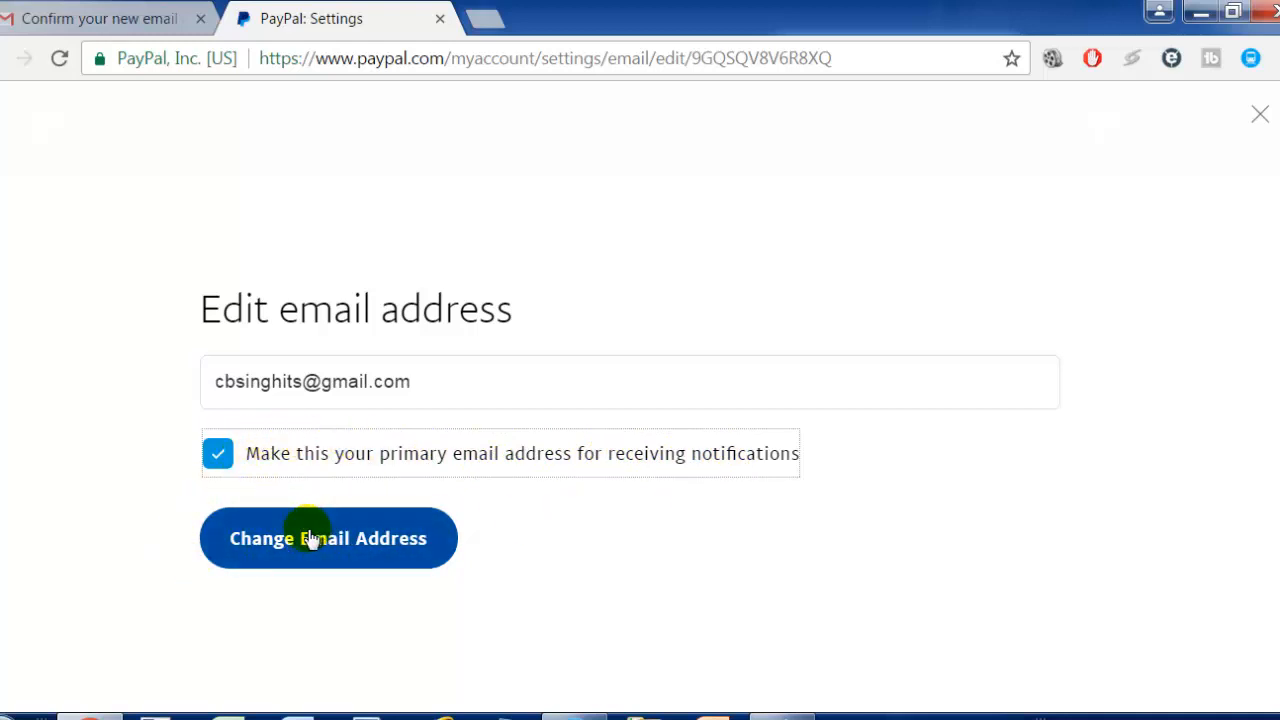
{"action": "left_click", "coordinate": [328, 538]}
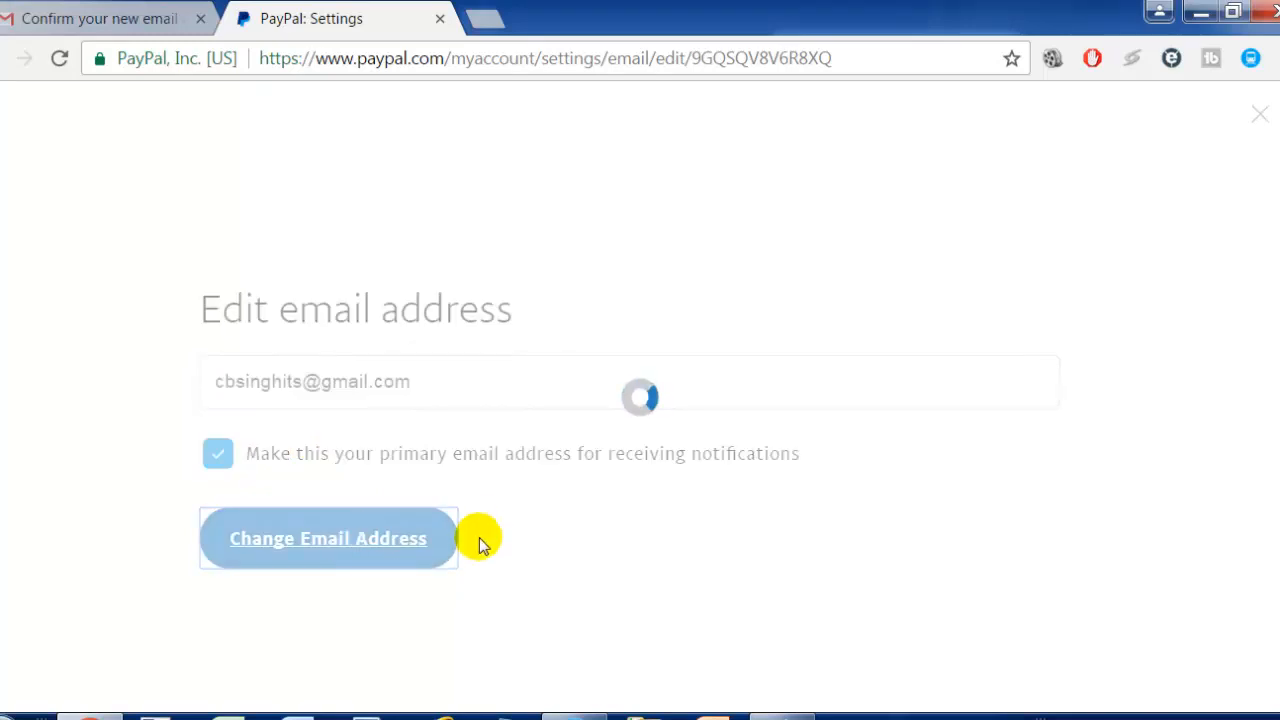
{"action": "left_click", "coordinate": [328, 538]}
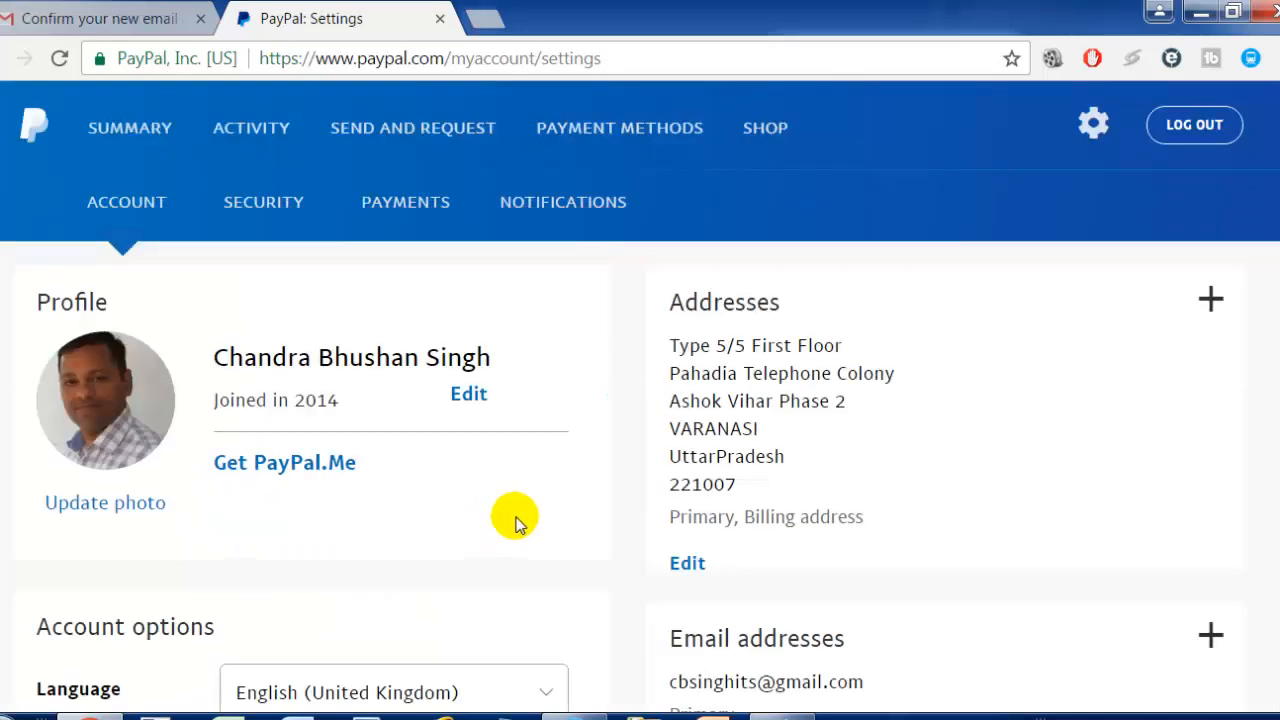
{"action": "scroll", "scroll_direction": "down", "scroll_amount": 3}
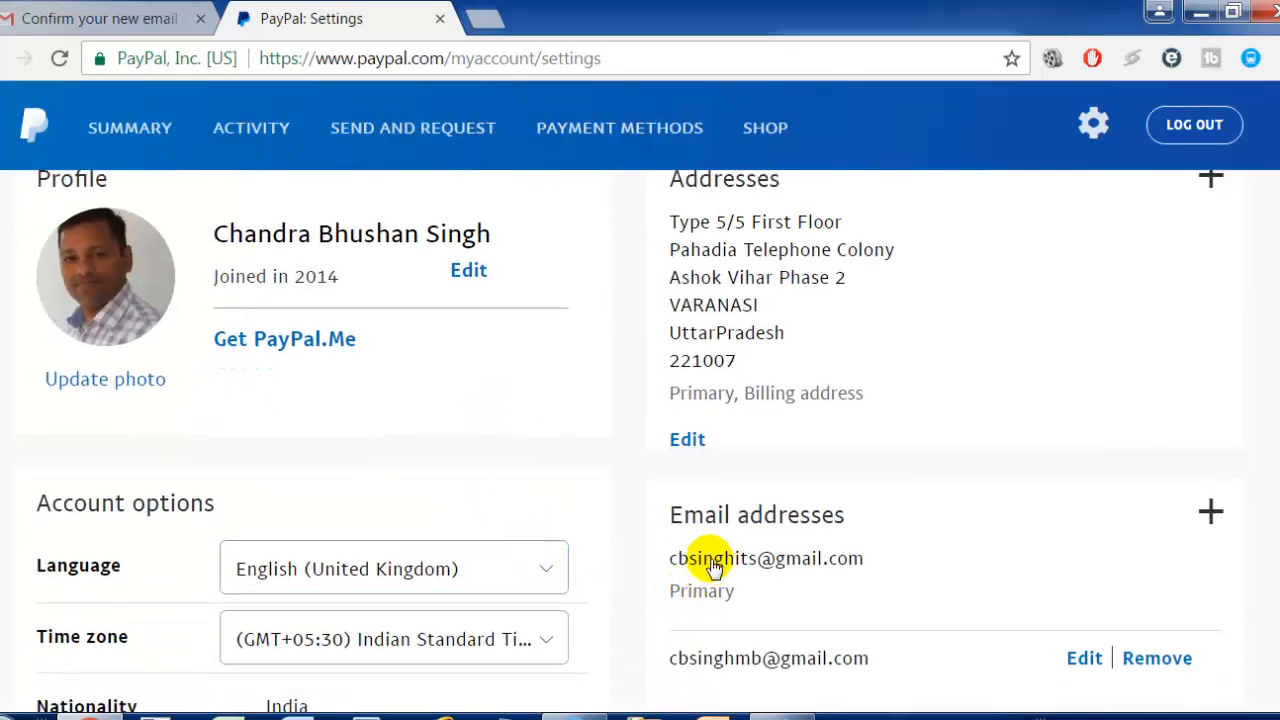
{"action": "mouse_move", "coordinate": [742, 600]}
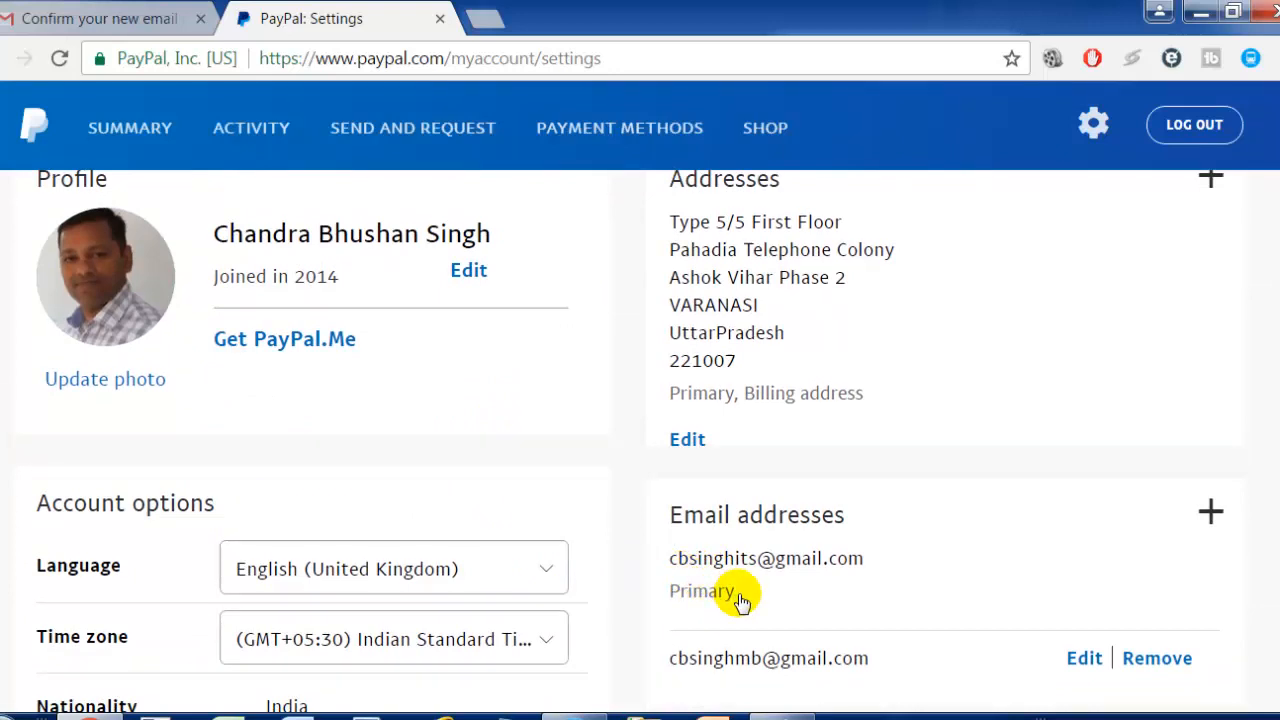